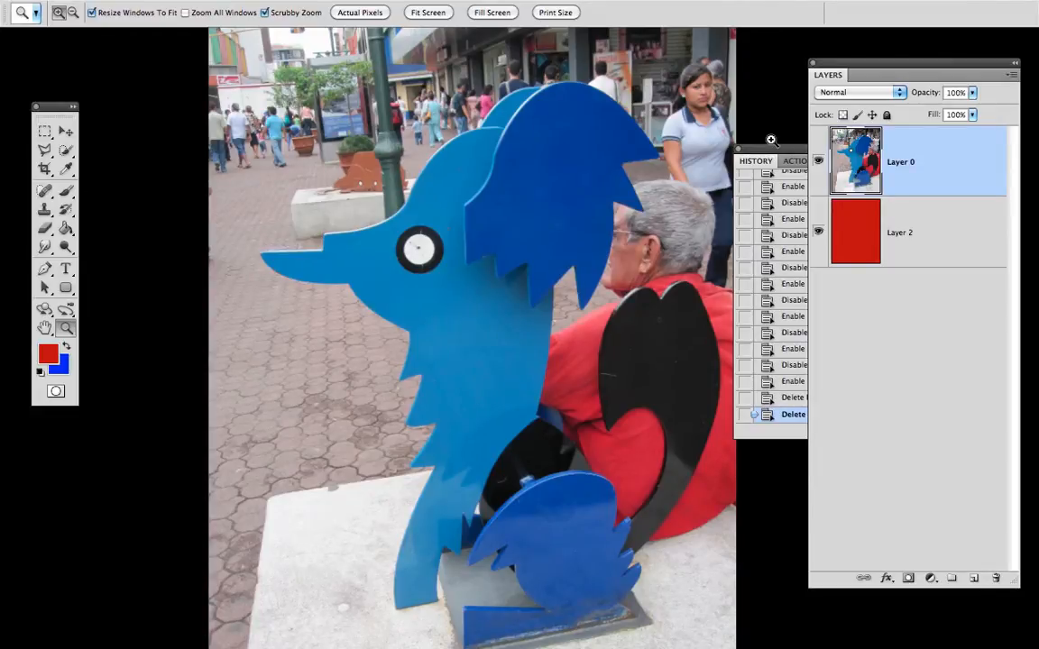
mouse_move(537, 347)
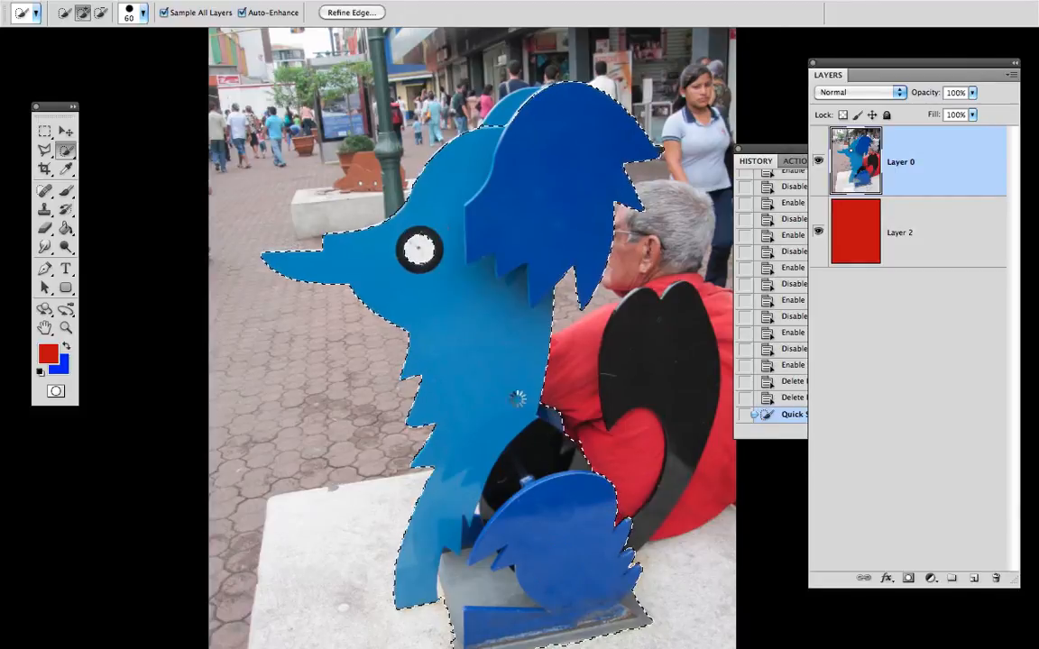
Clear the leftover selection around the dog's head before inspecting channels
click(512, 119)
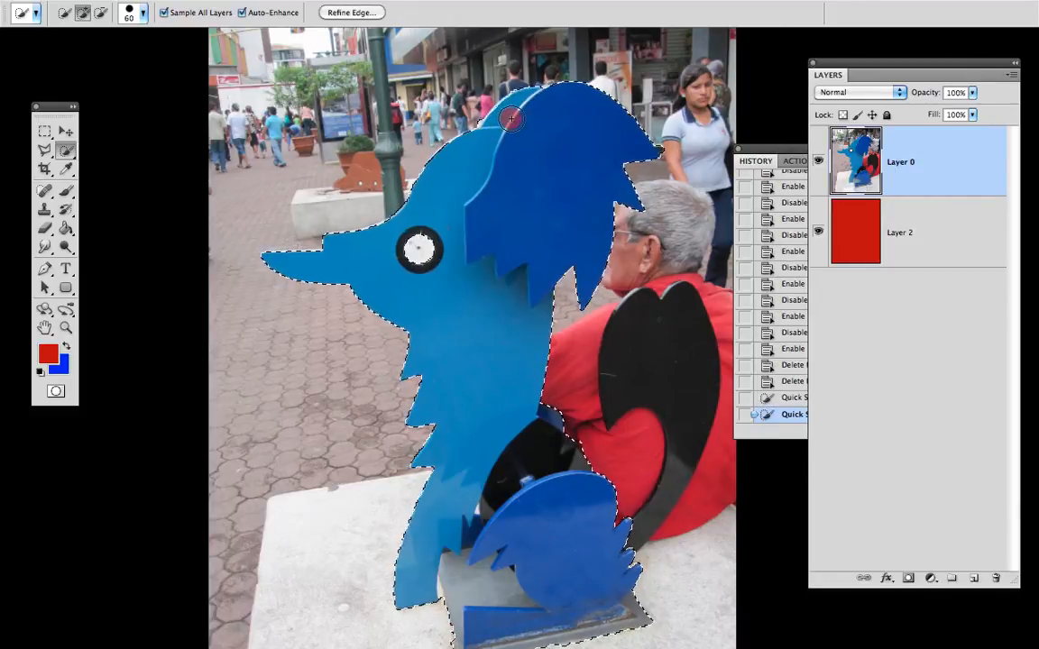
key(cmd+d)
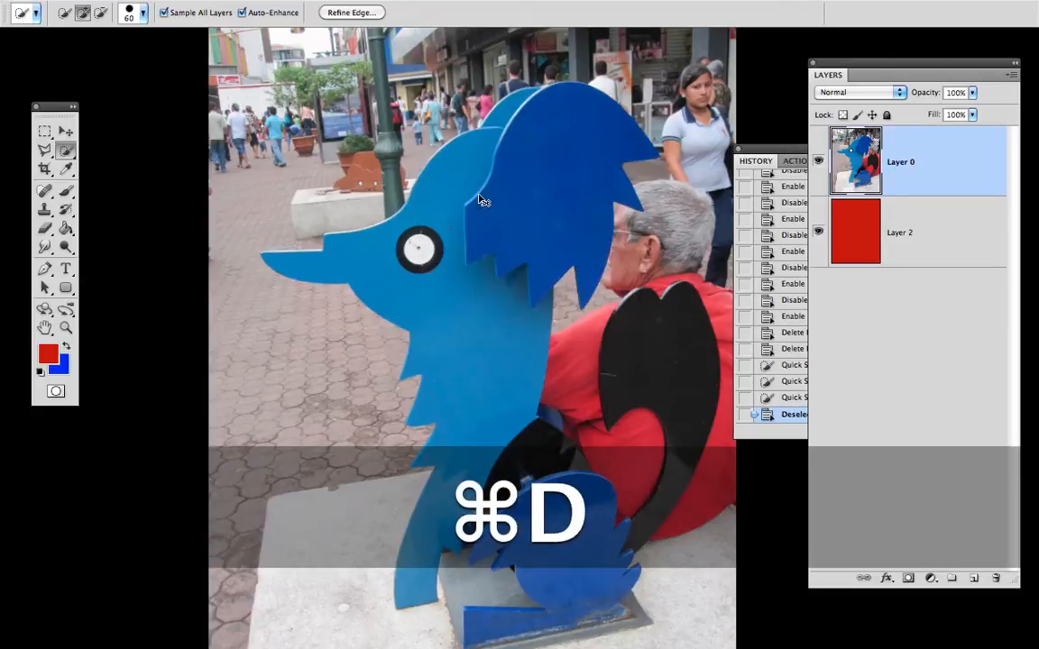
key(cmd+d)
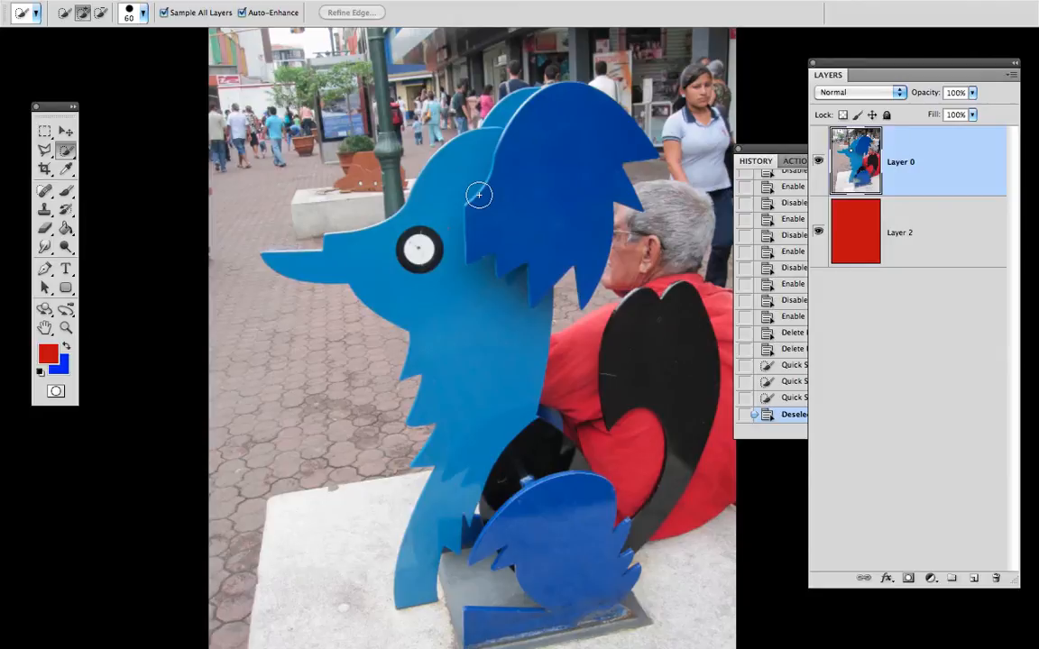
key(cmd)
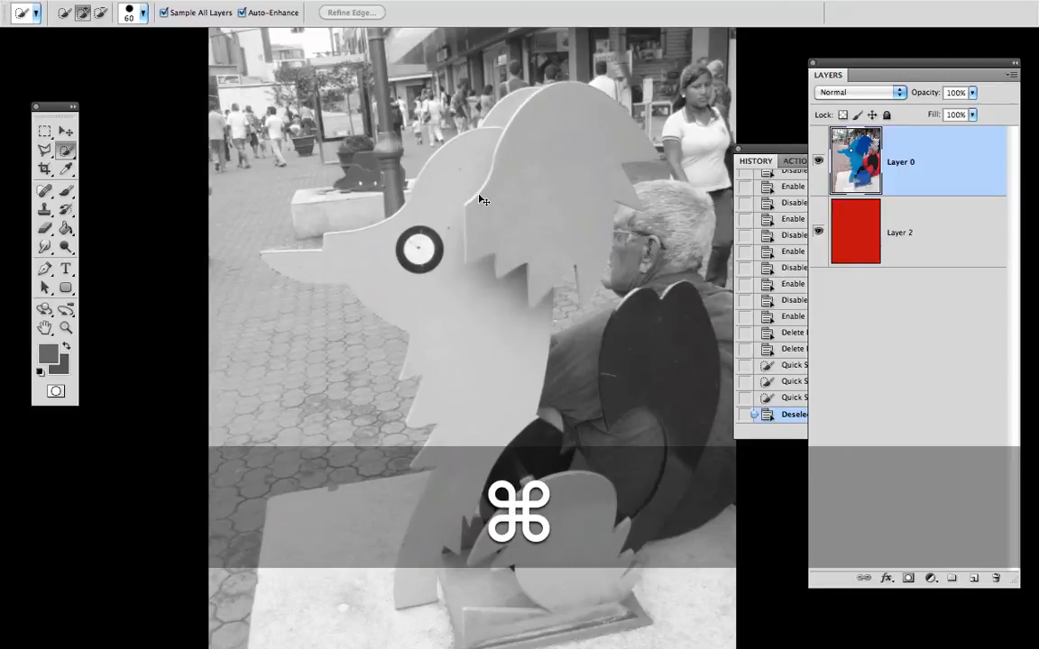
View the red channel on its own and copy the entire channel, then return to colour view
key(cmd+3)
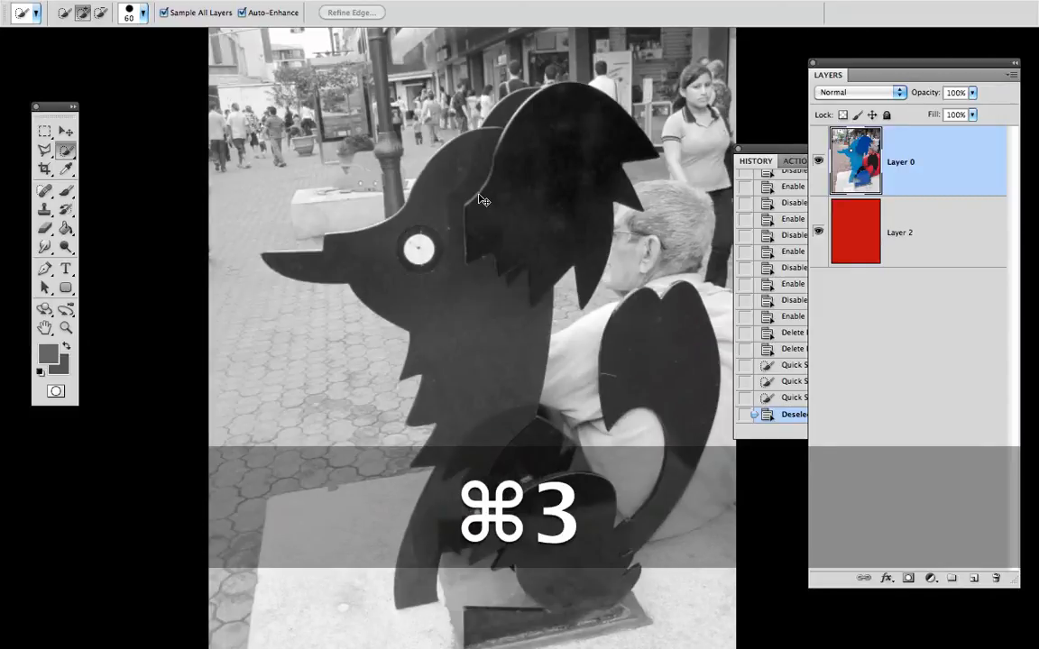
key(cmd+3)
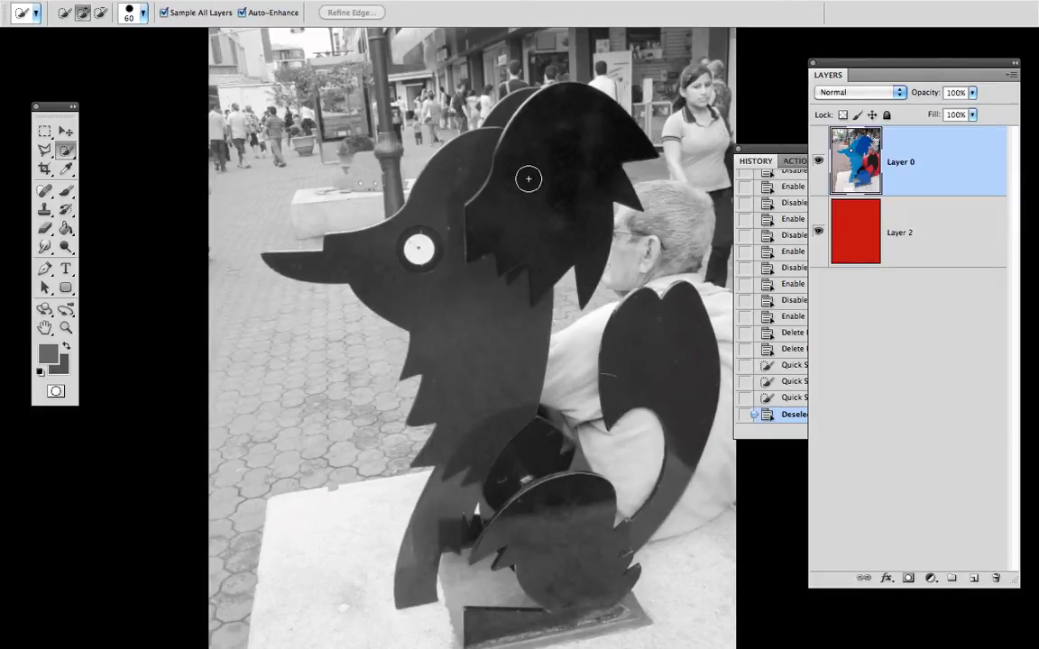
mouse_move(574, 186)
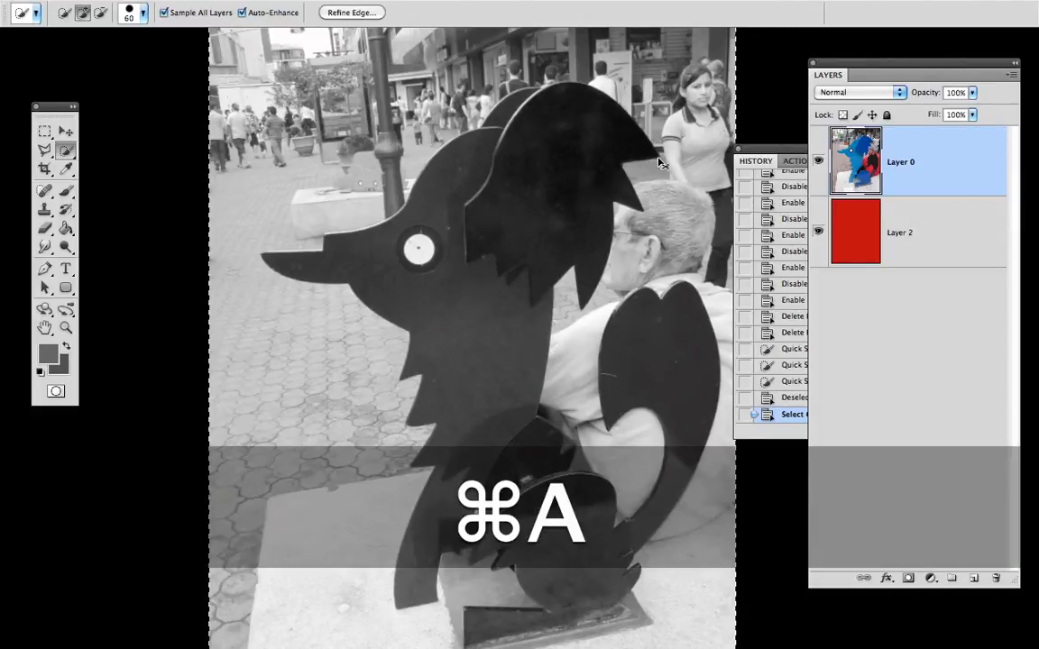
key(cmd+c)
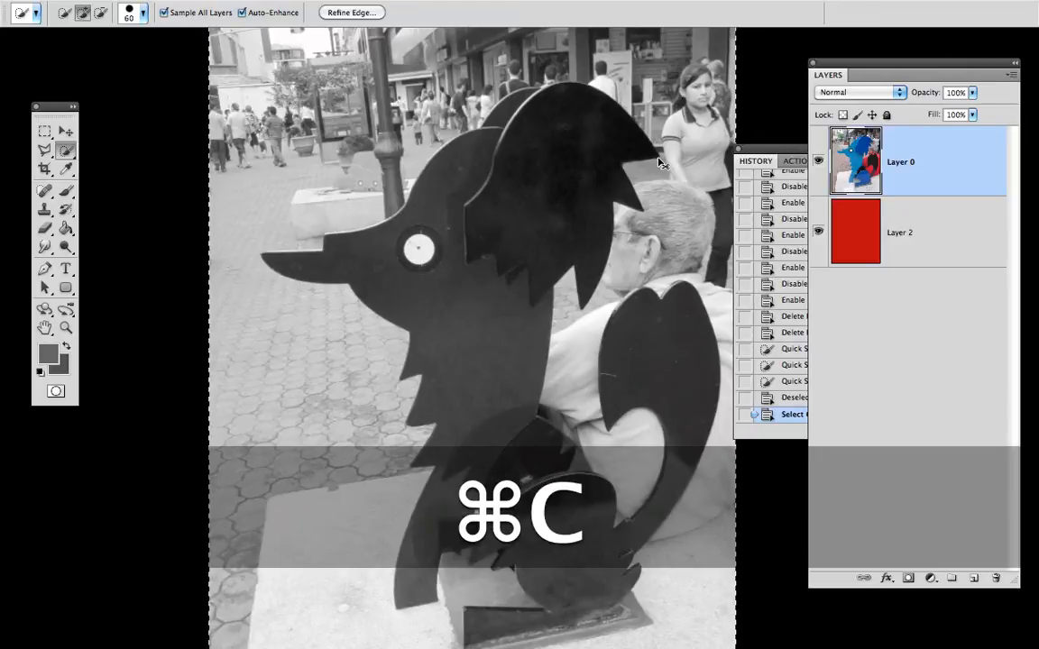
key(cmd+c)
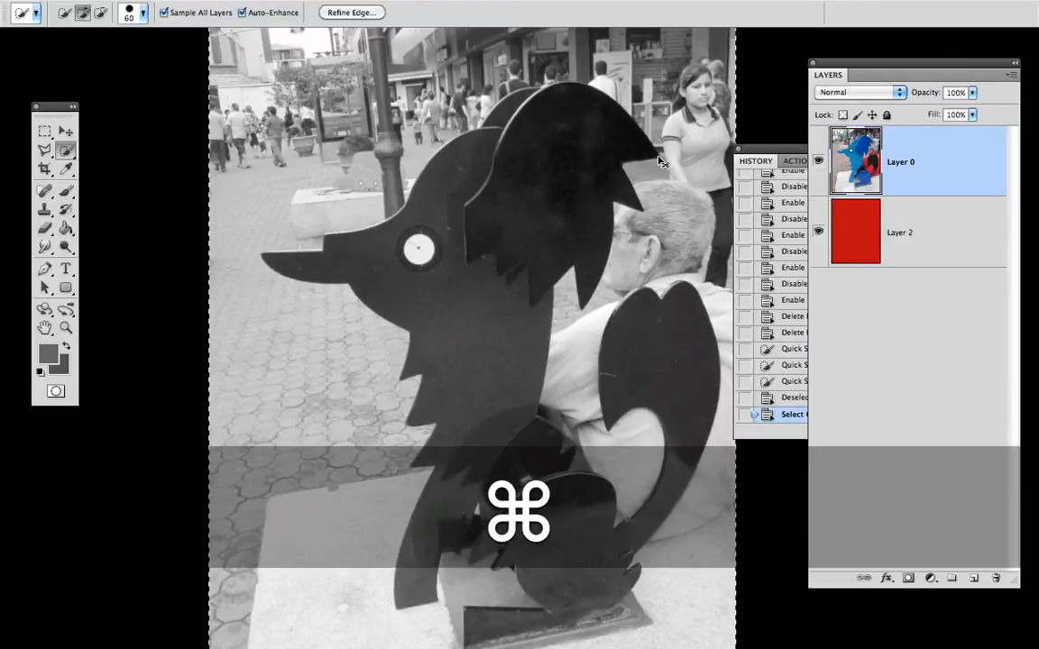
key(cmd+2)
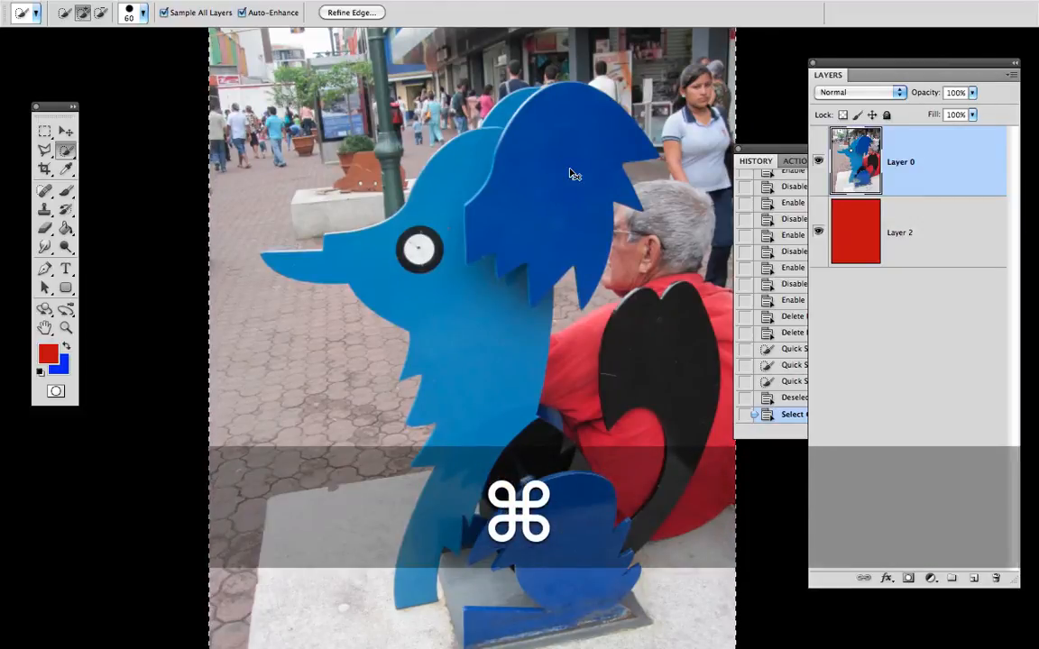
Compare the green and blue channels against the red one, ending on the full-colour view
key(cmd+4)
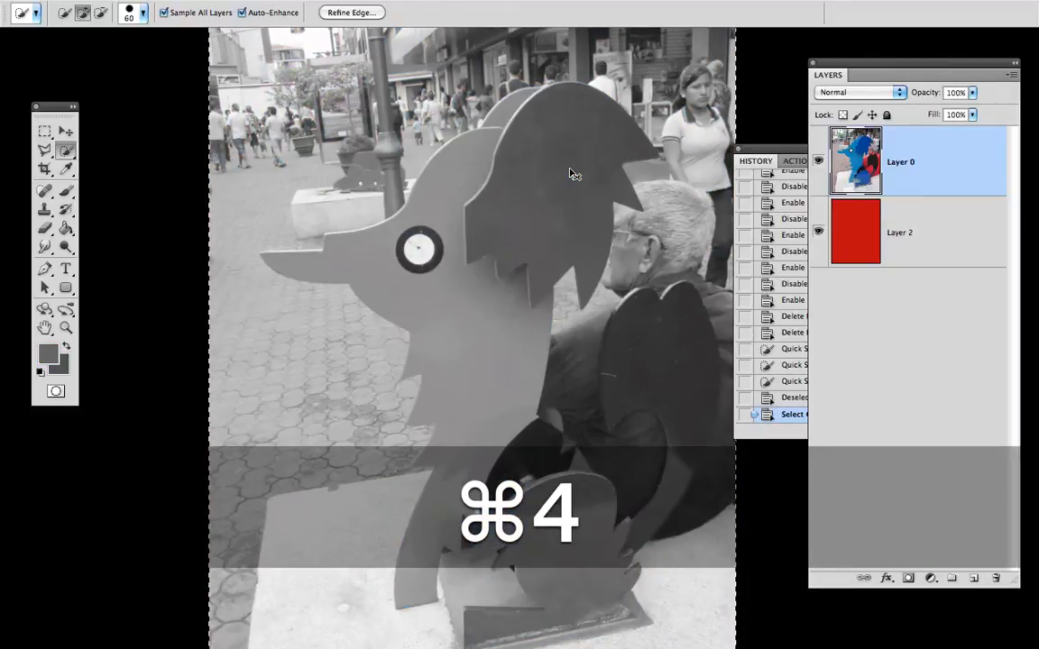
key(cmd+4)
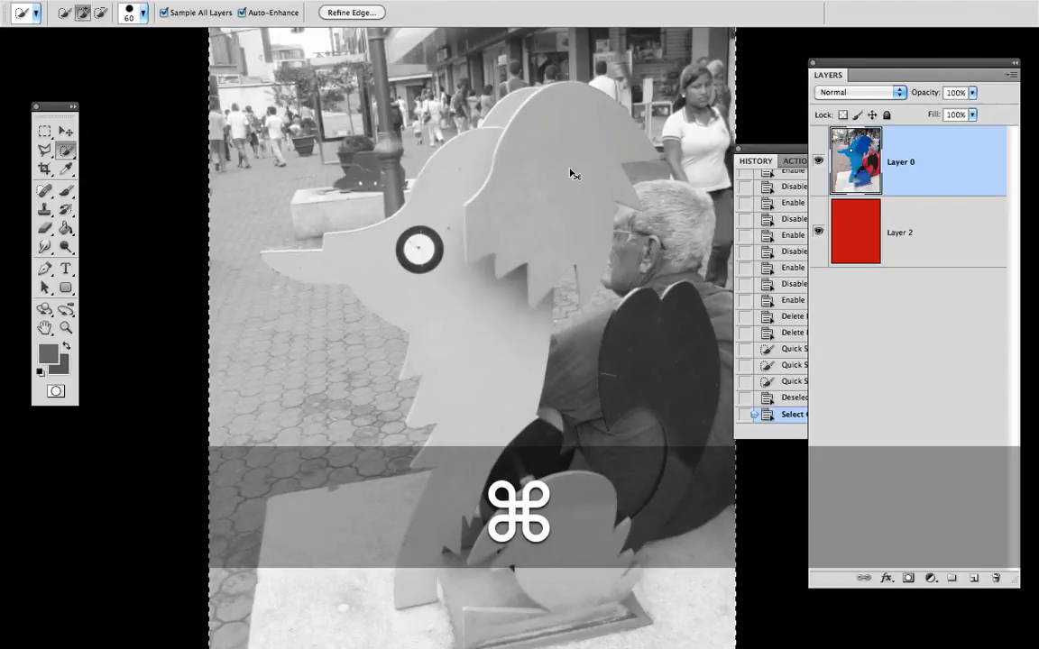
key(cmd+2)
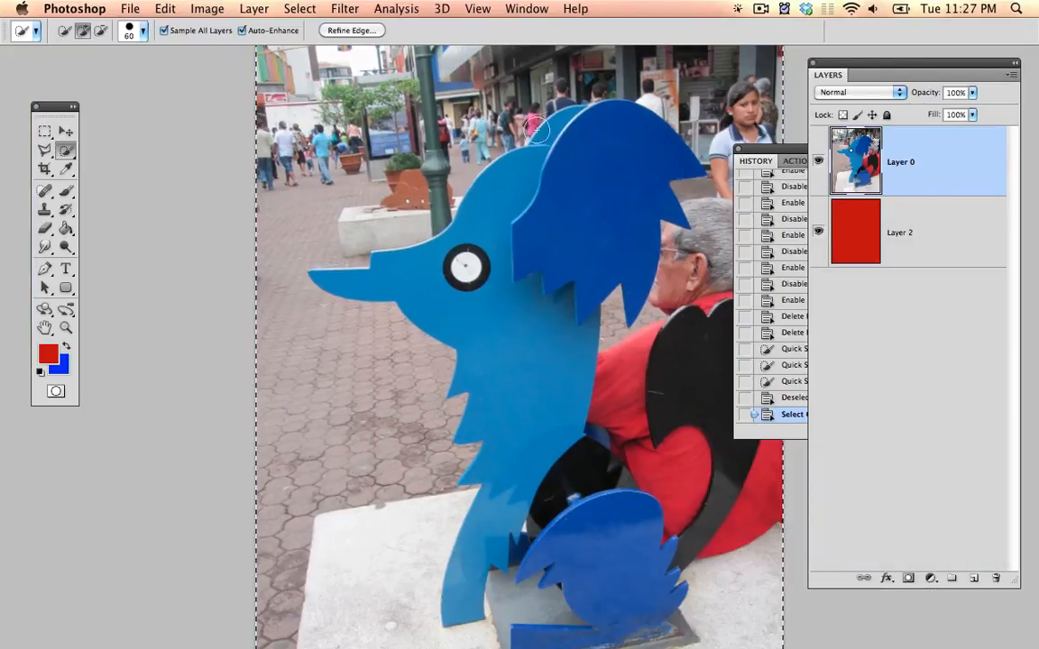
Show the Channels panel from the Window menu
click(527, 7)
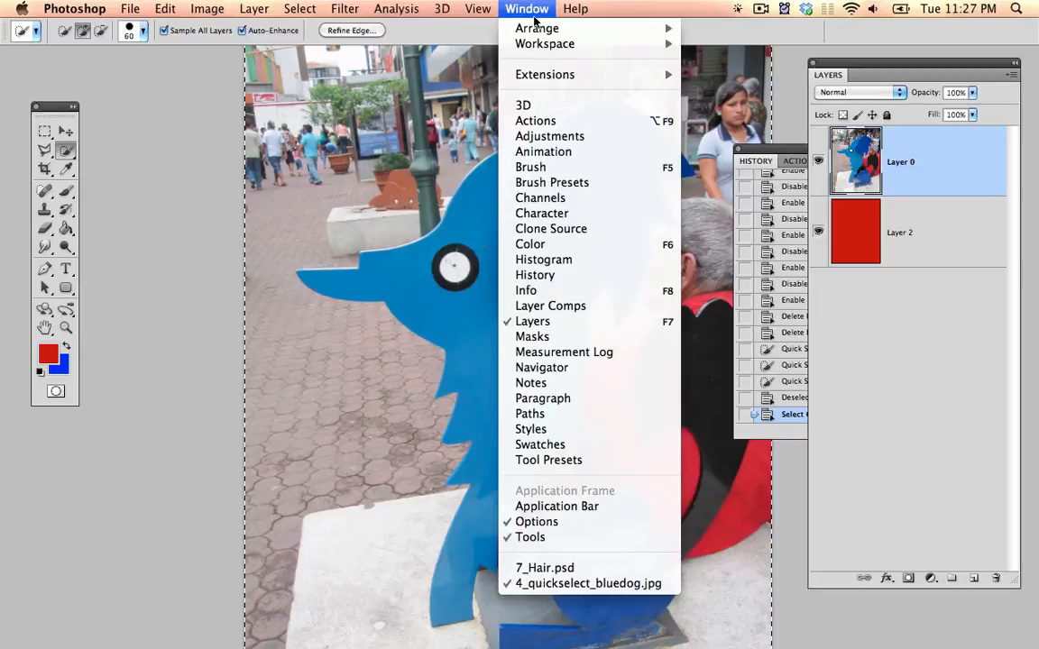
mouse_move(545, 43)
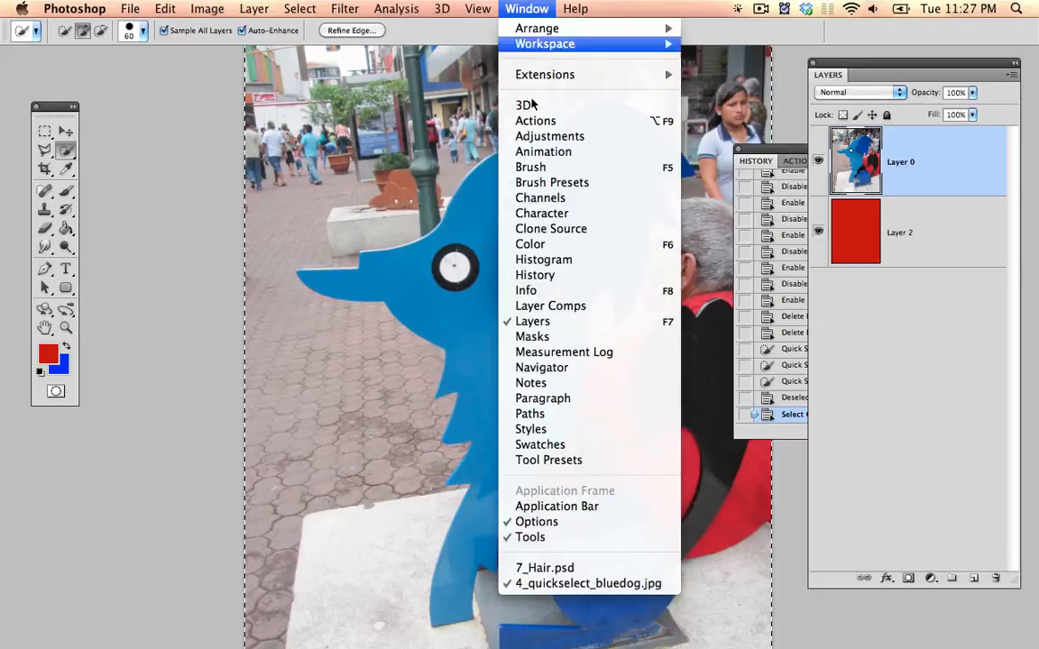
mouse_move(543, 260)
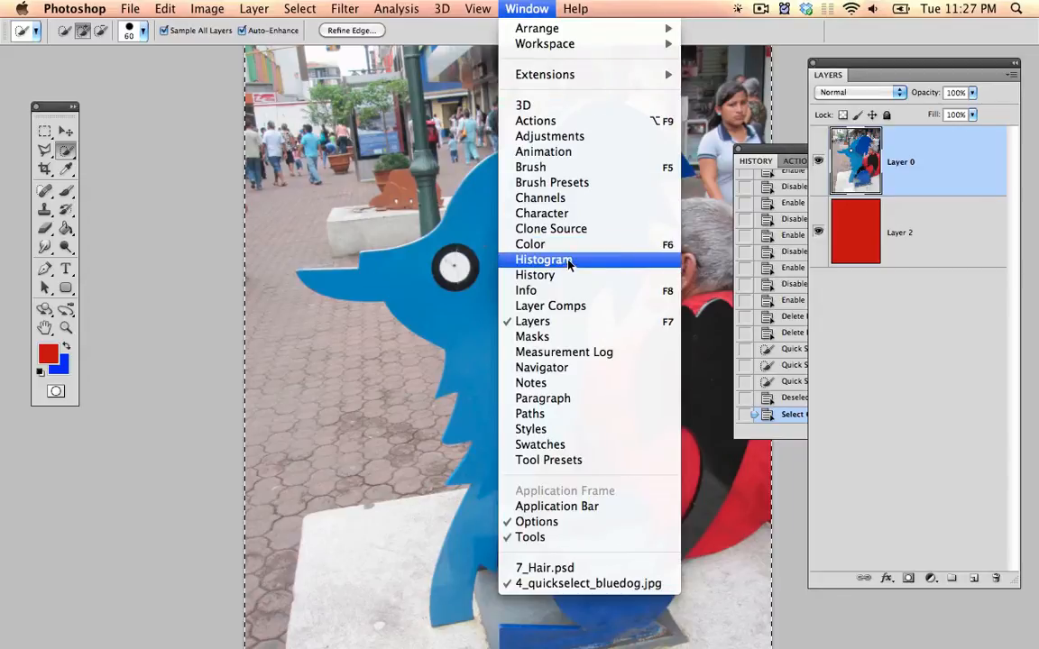
mouse_move(541, 196)
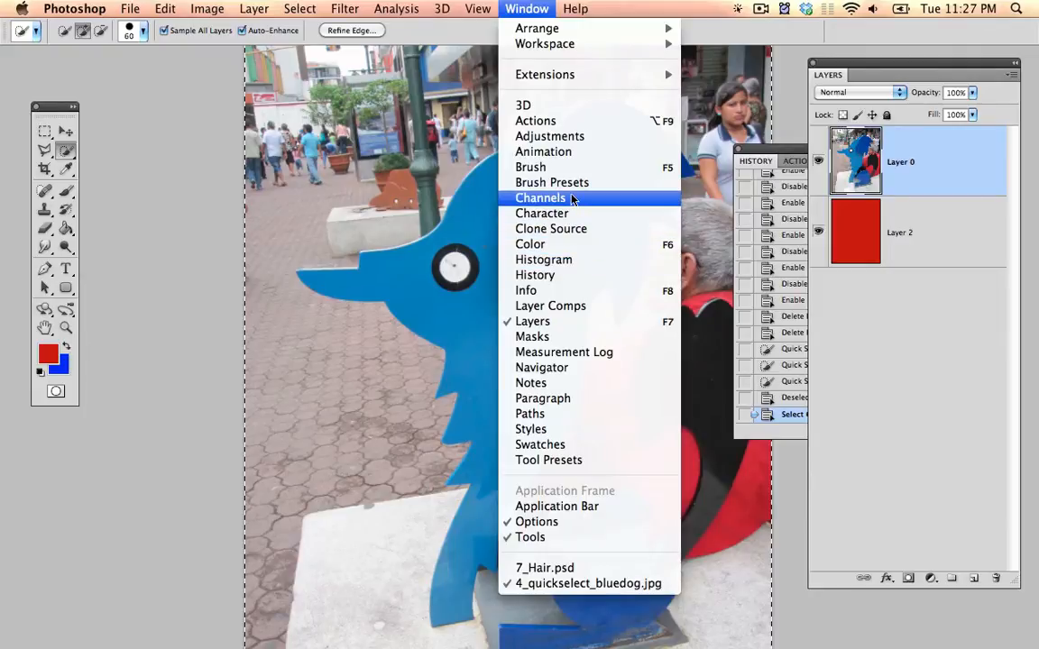
click(541, 196)
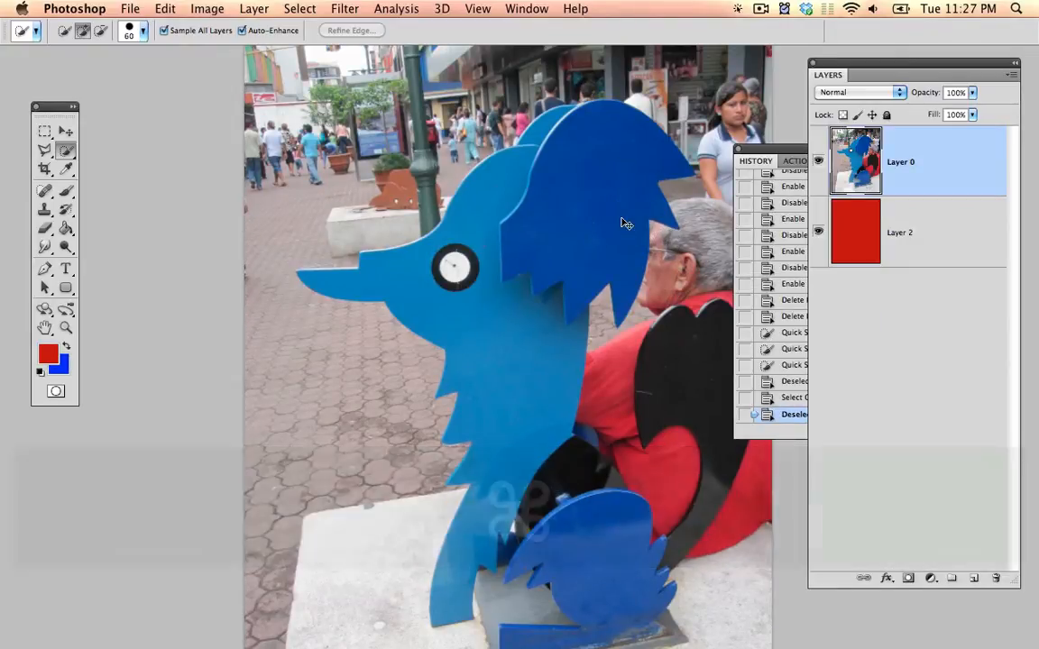
Paste the copied red channel as new Layer 3 and bring up the Curves adjustment
key(cmd+v)
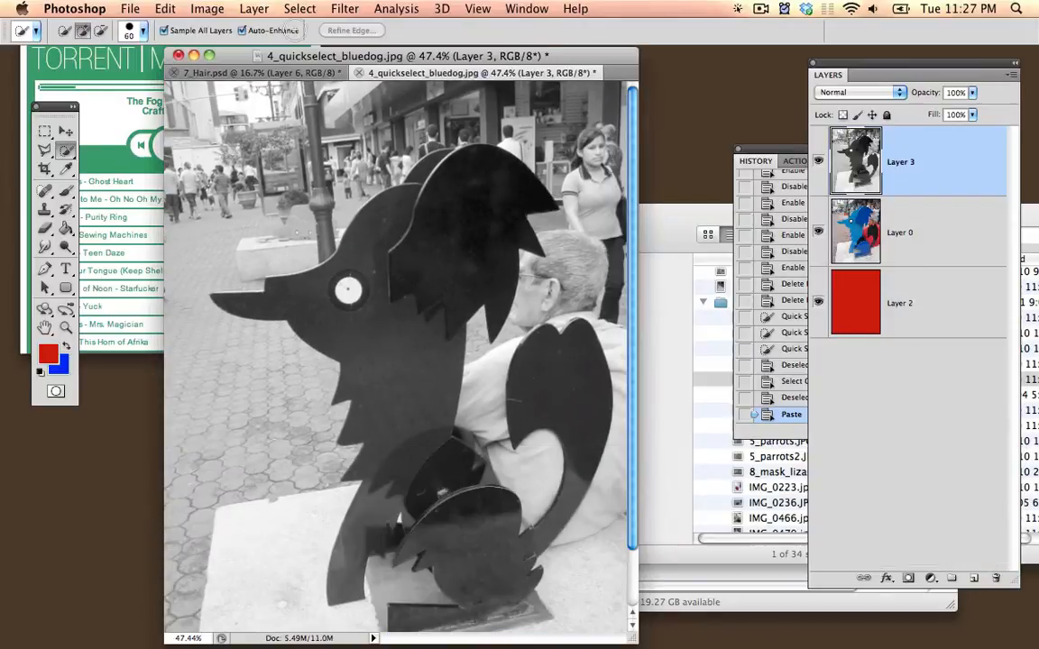
click(208, 7)
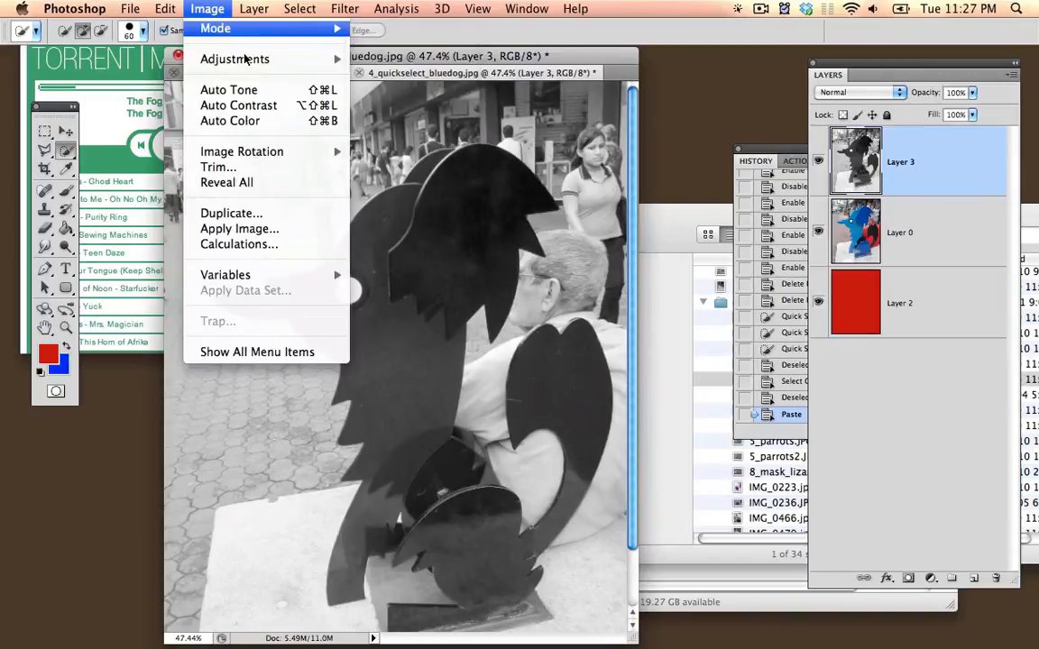
mouse_move(234, 58)
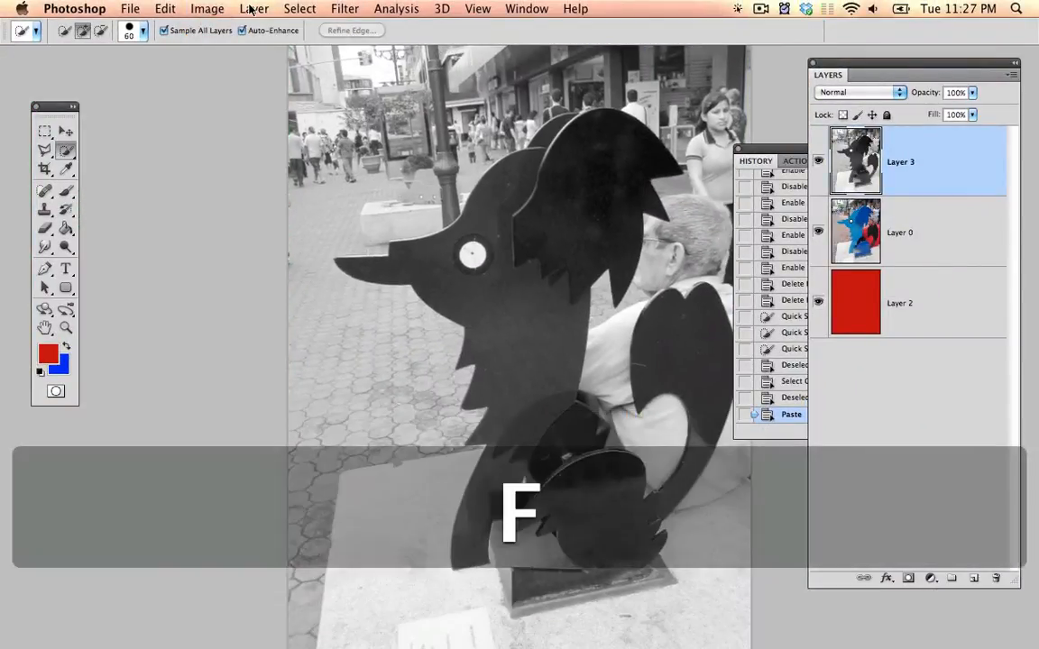
key(cmd+m)
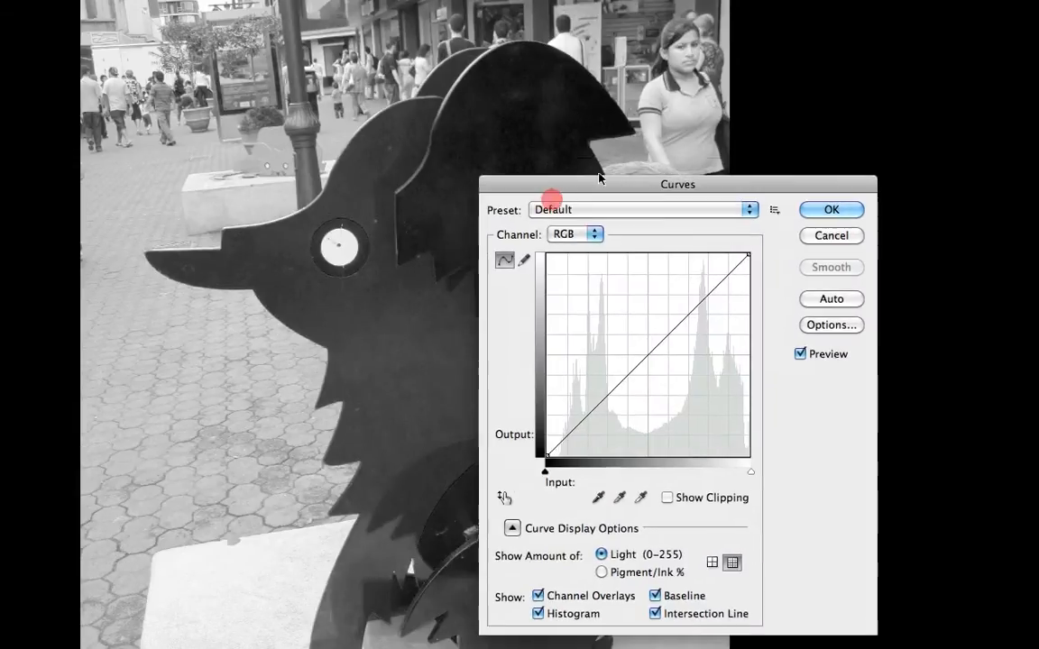
Sample white and black points in Curves so the dog turns nearly solid black on white, and apply it
drag(678, 184, 913, 41)
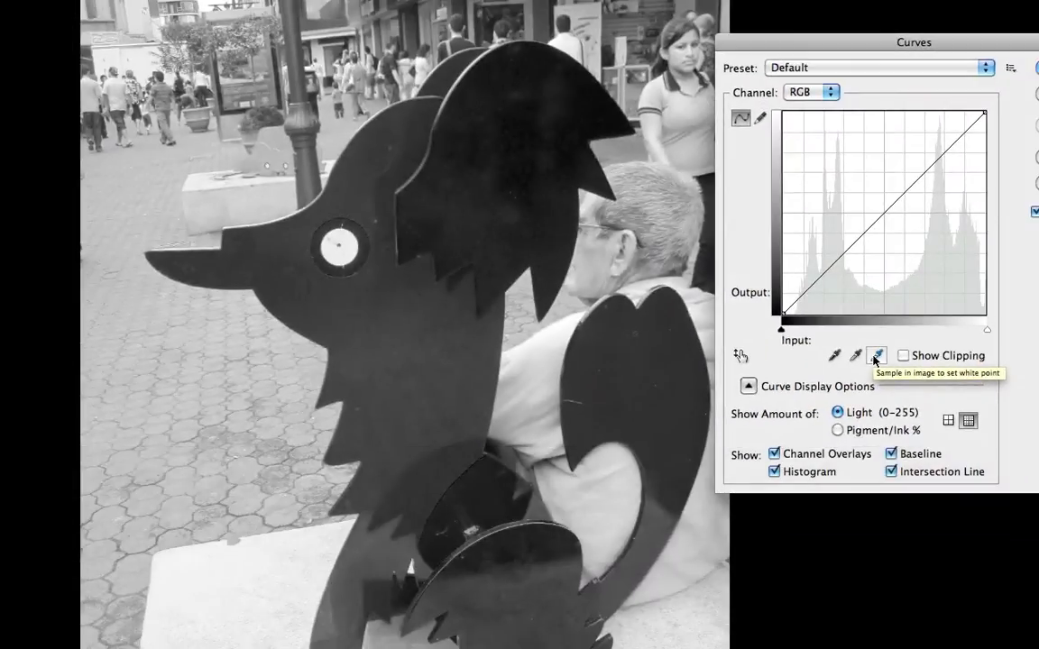
click(515, 411)
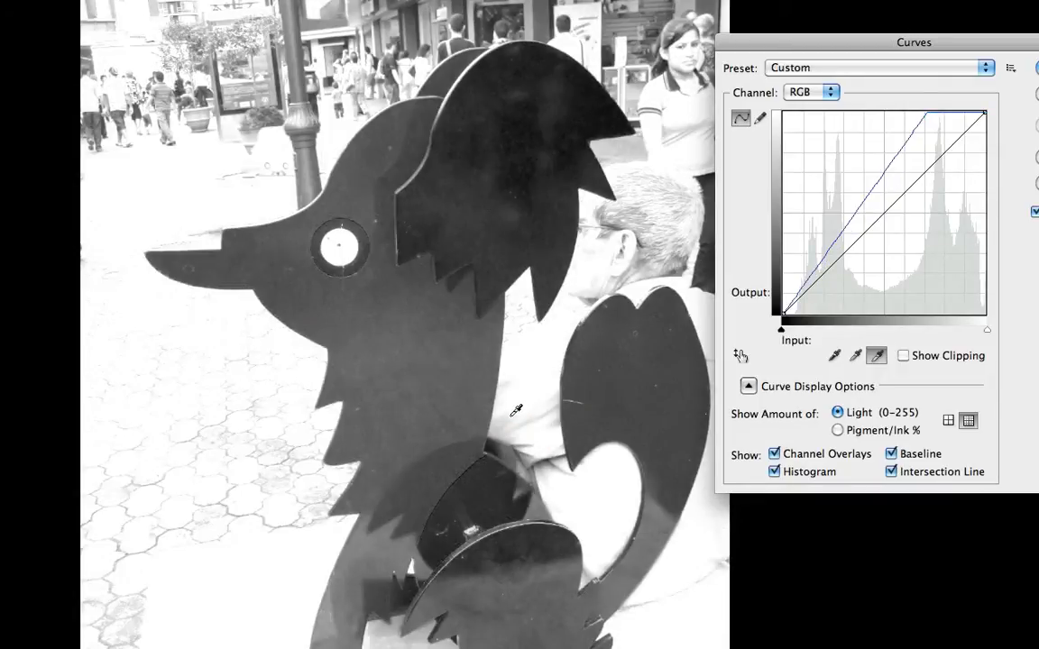
click(833, 355)
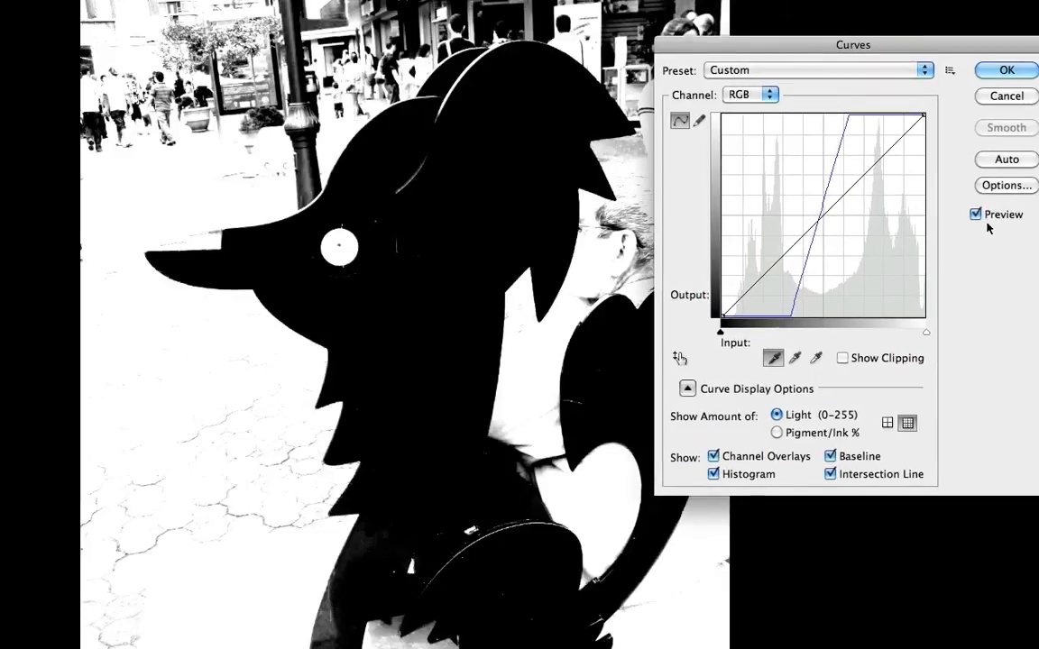
click(974, 213)
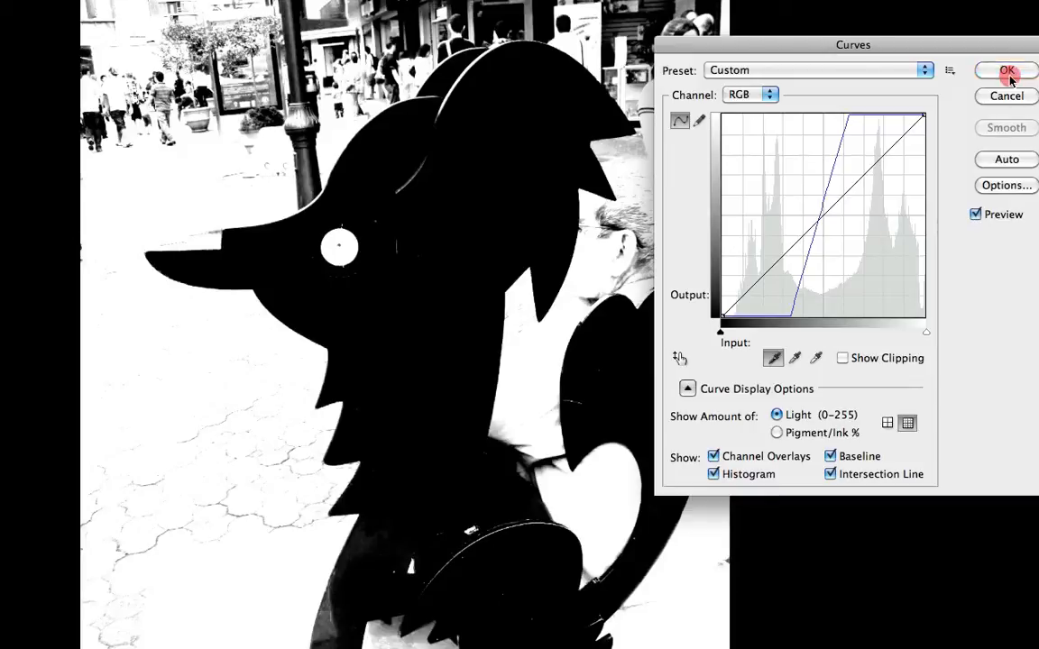
click(1006, 71)
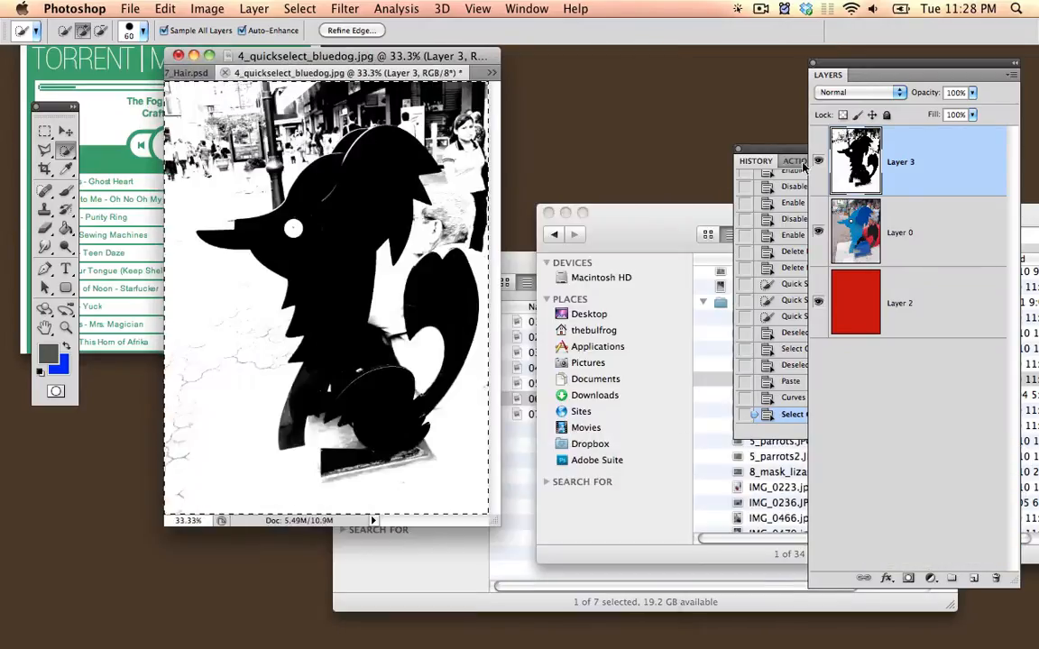
Deselect and enlarge the colour dog photo to fill the workspace
key(cmd+d)
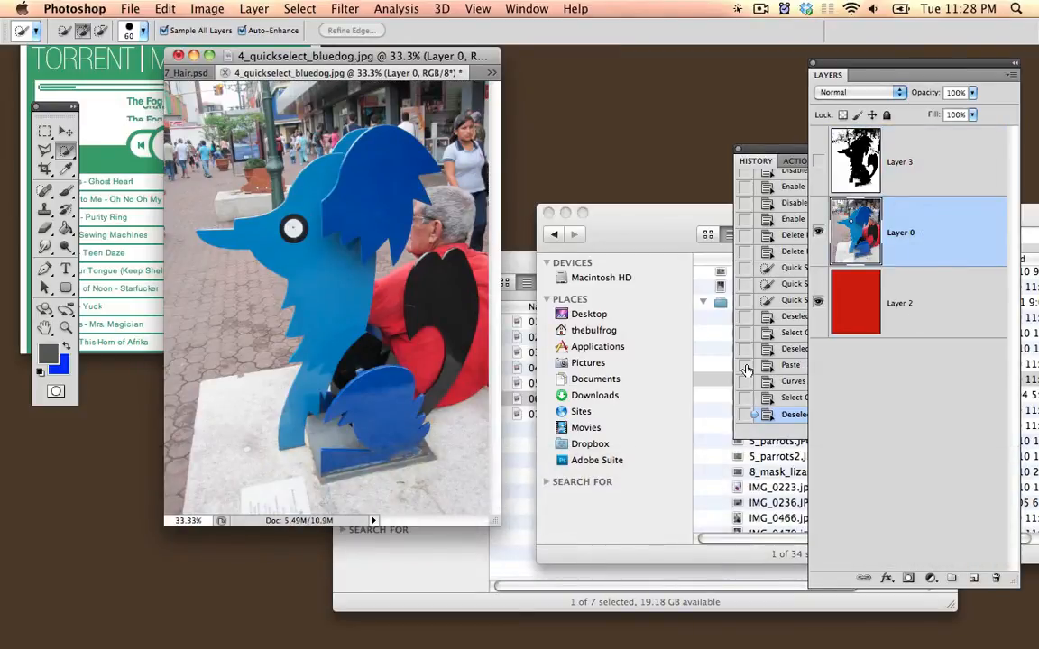
mouse_move(426, 285)
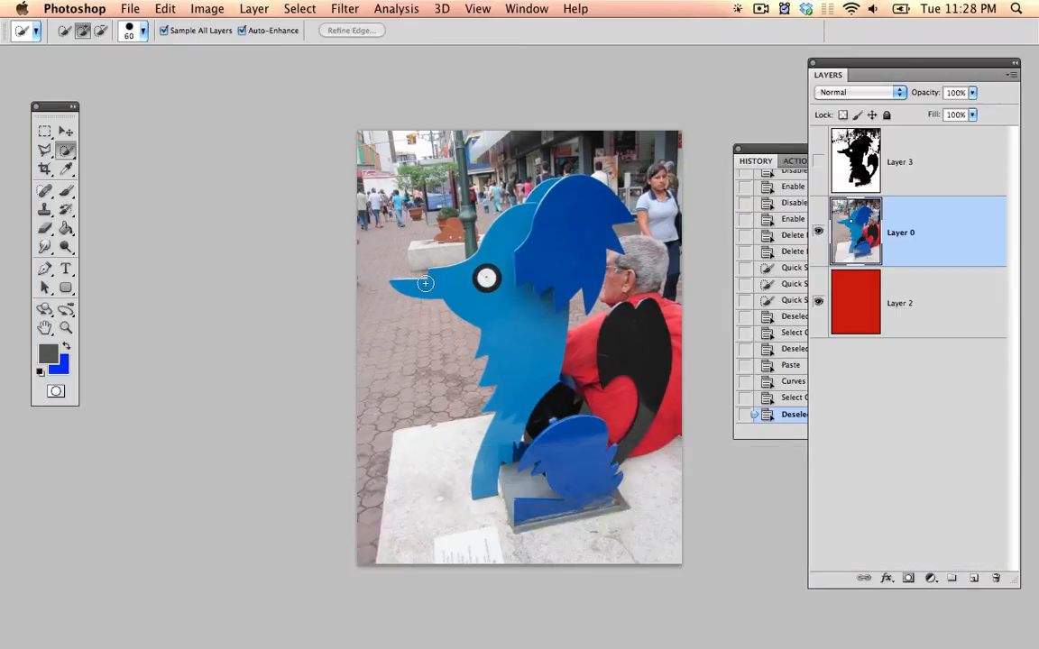
key(space)
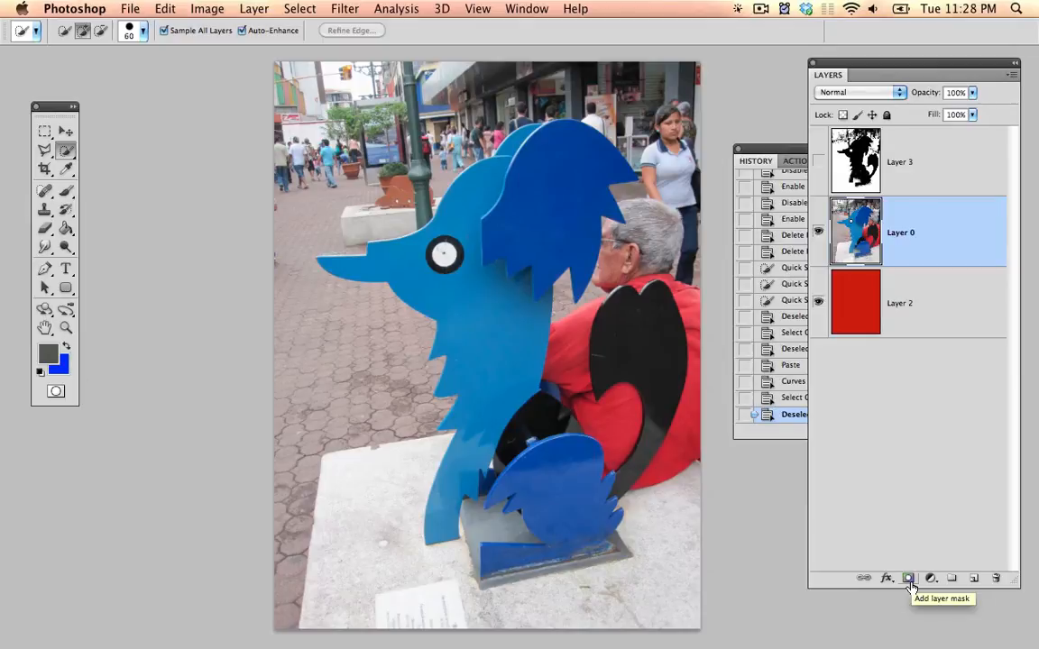
Add a blank white layer mask to Layer 0 and display that mask alone
click(909, 577)
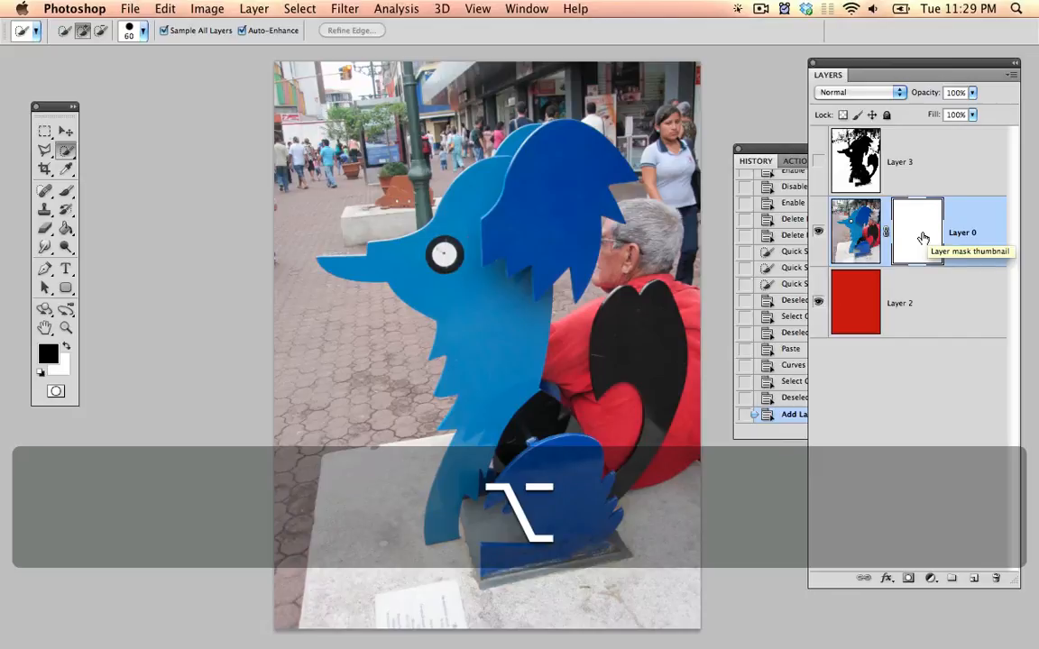
click(916, 231)
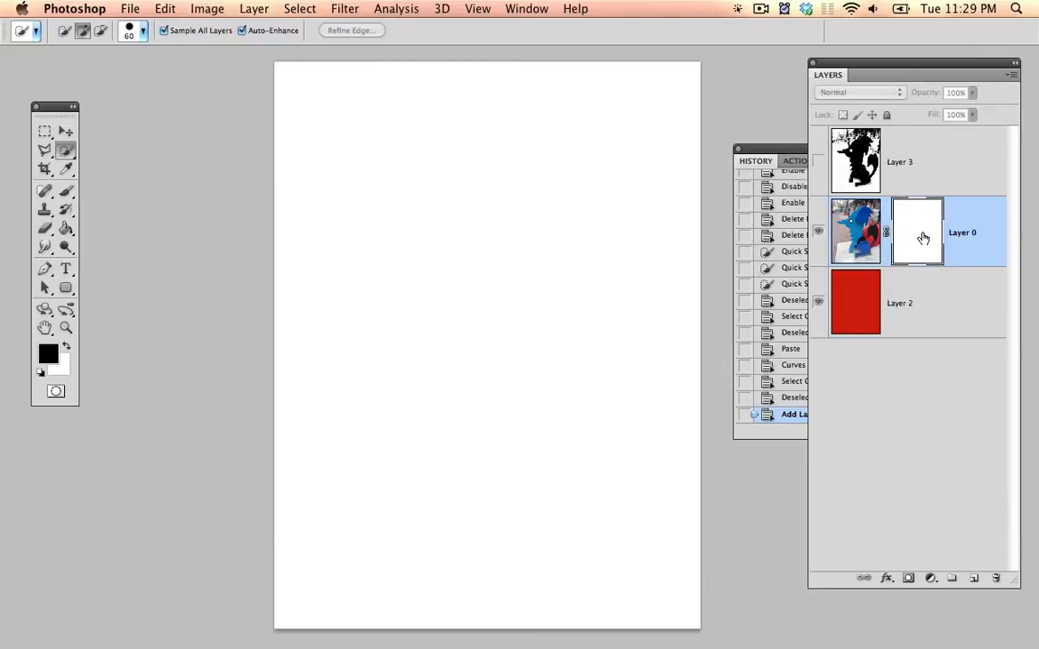
Paste the black-and-white dog into Layer 0's mask, deselect, and preview it as a red rubylith overlay
key(cmd+v)
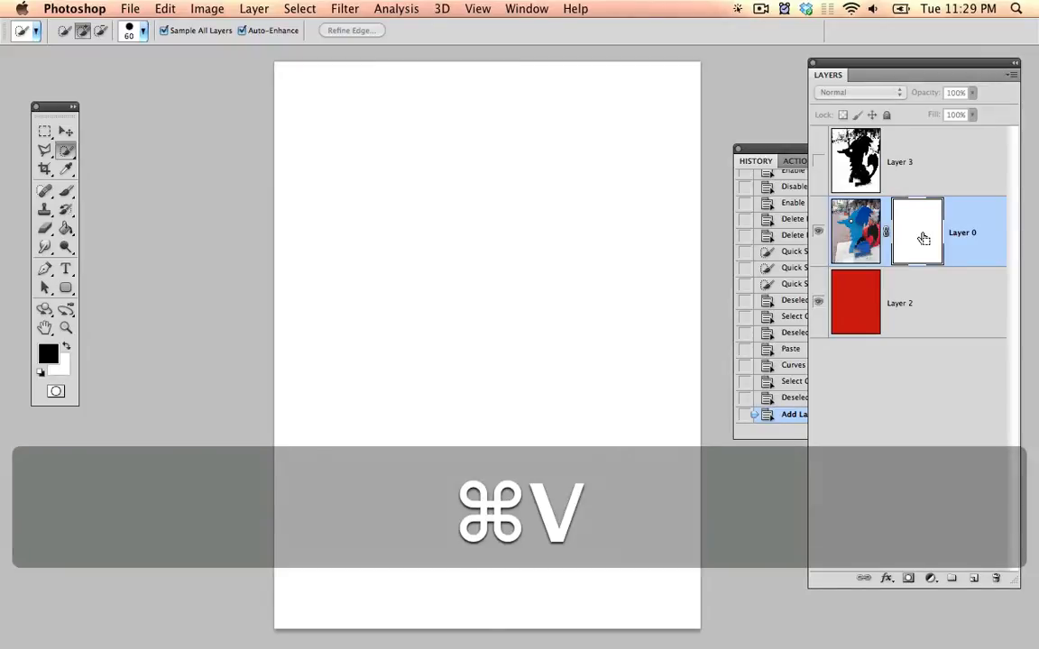
key(cmd+v)
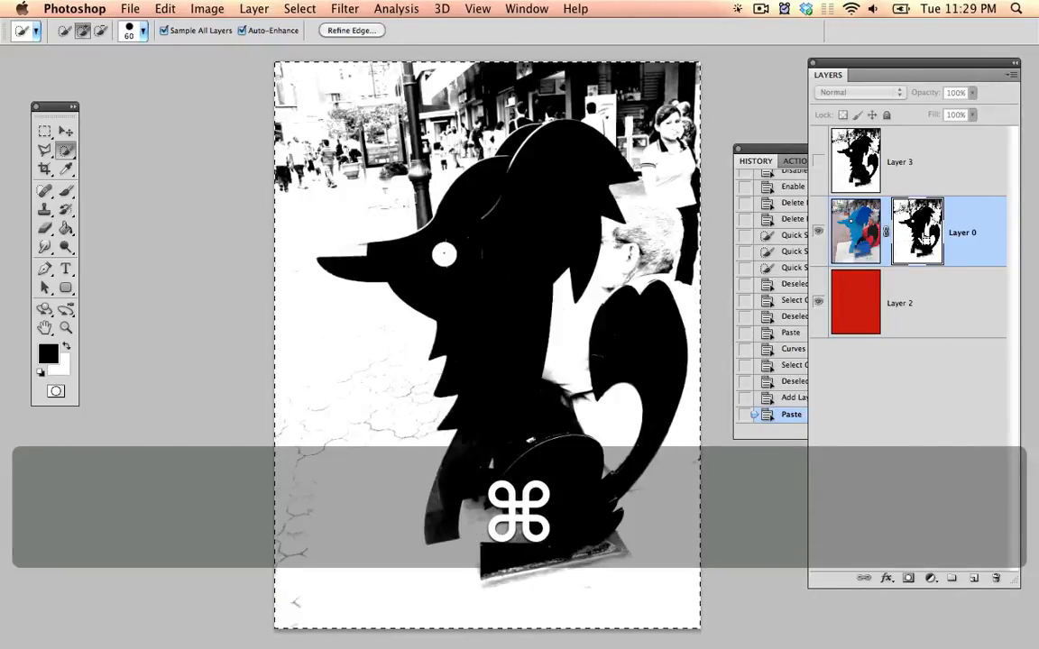
key(cmd+d)
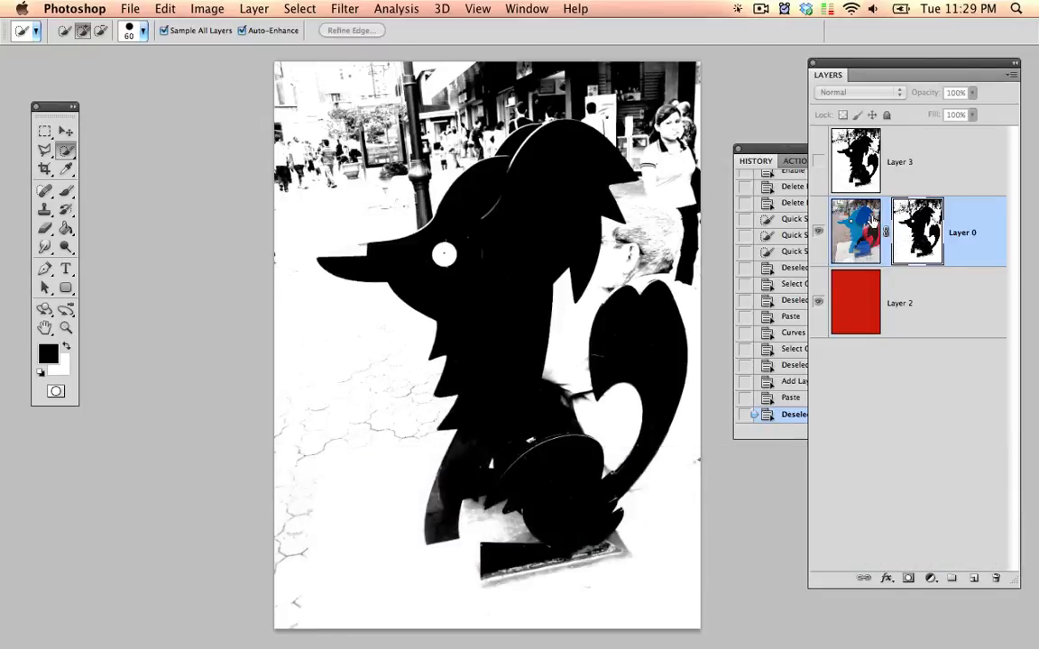
mouse_move(857, 231)
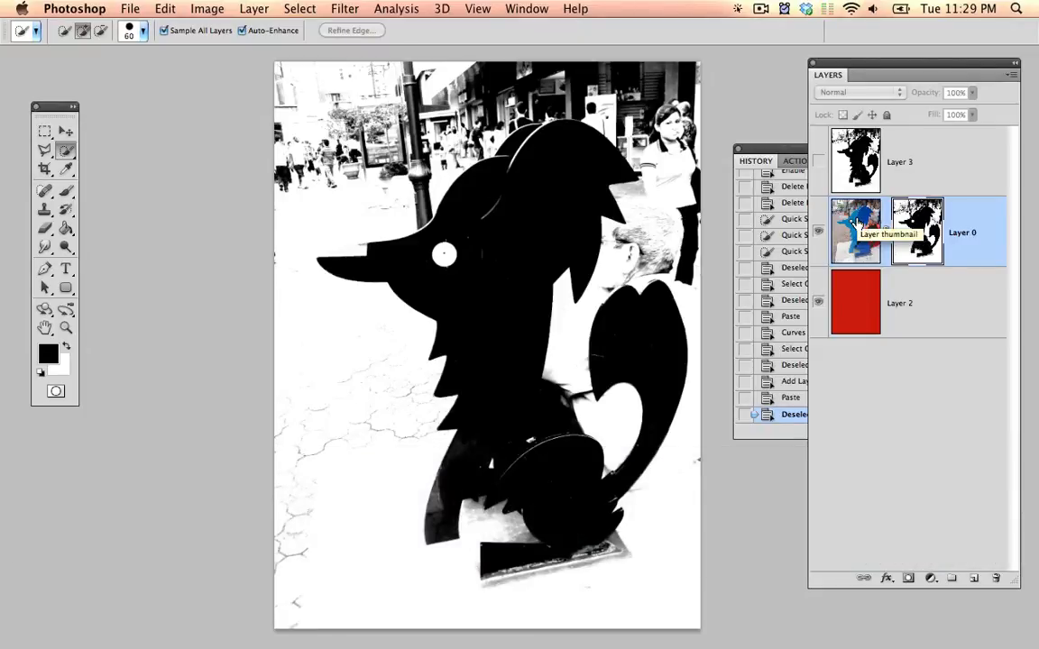
click(916, 233)
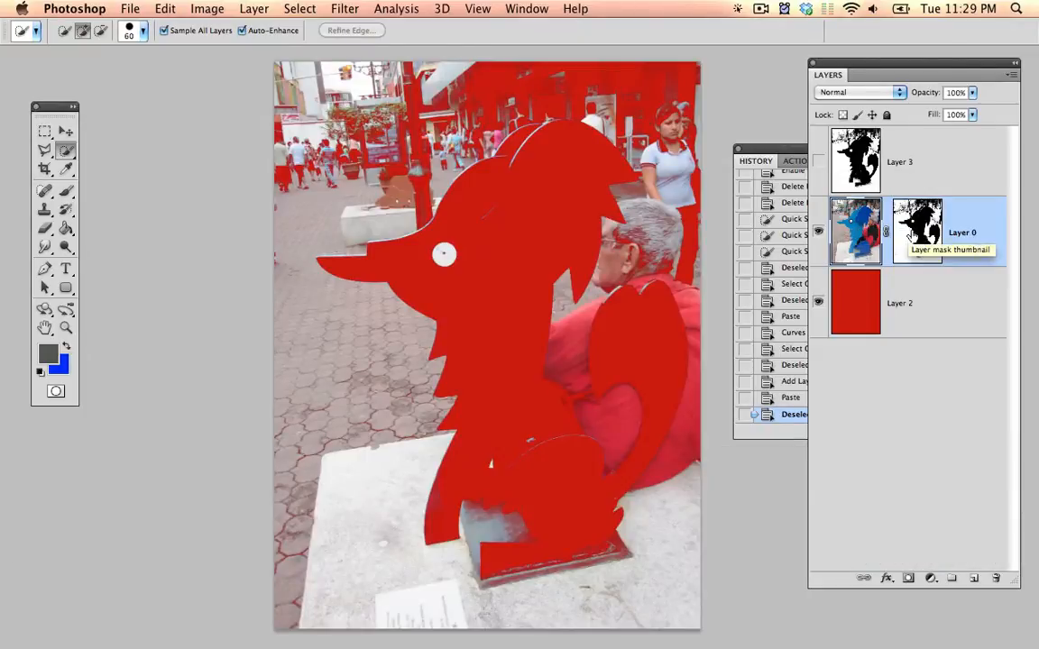
click(917, 233)
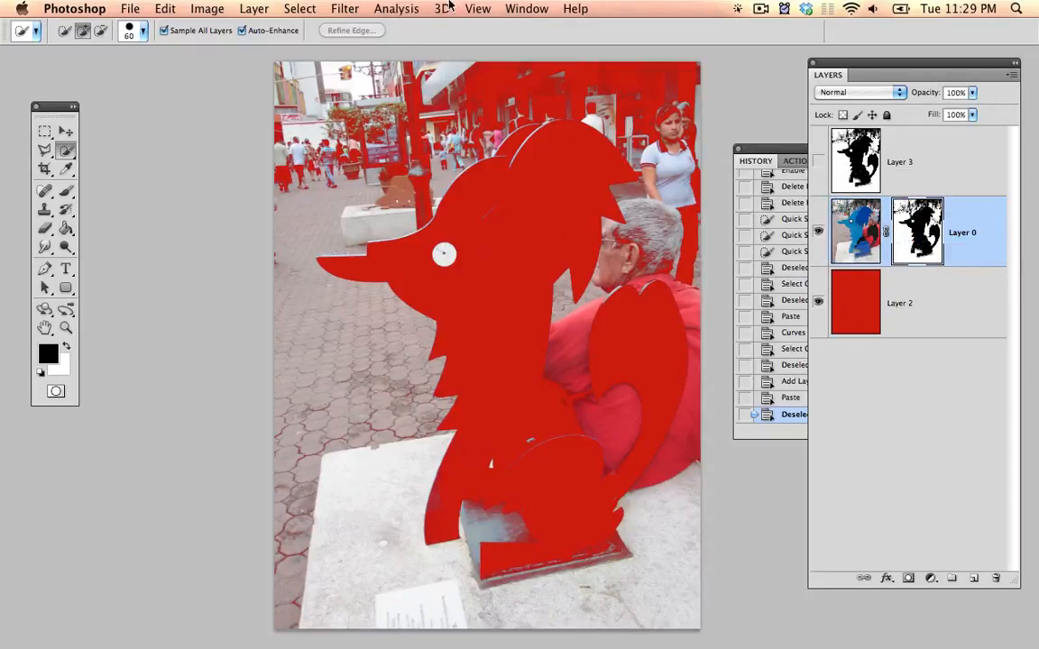
Invert Layer 0's mask through the Masks panel so the red background shows
click(527, 8)
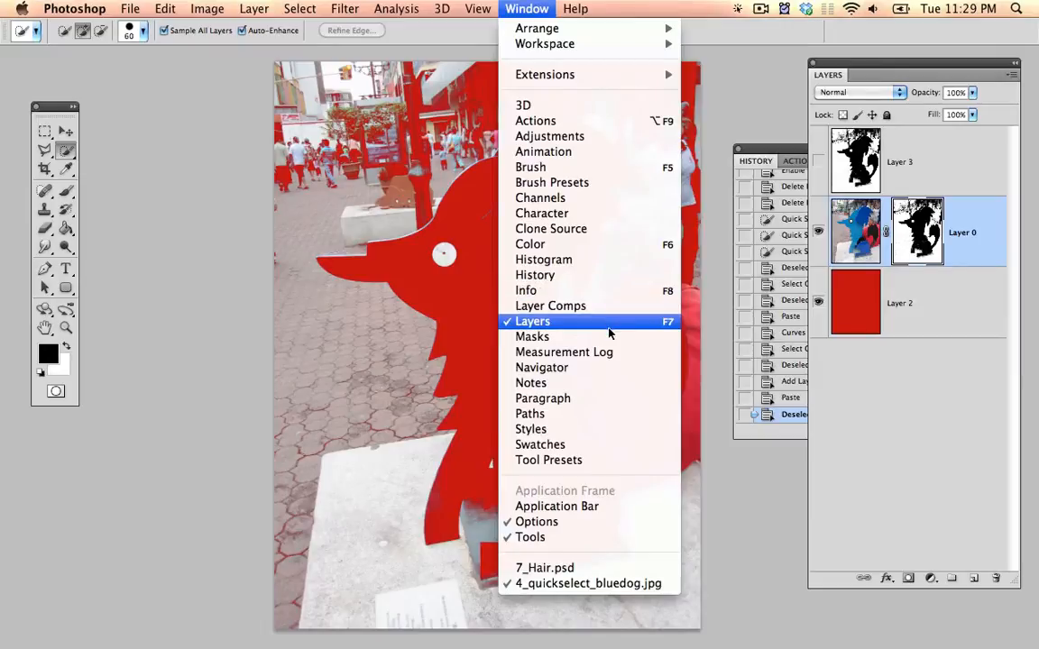
click(532, 337)
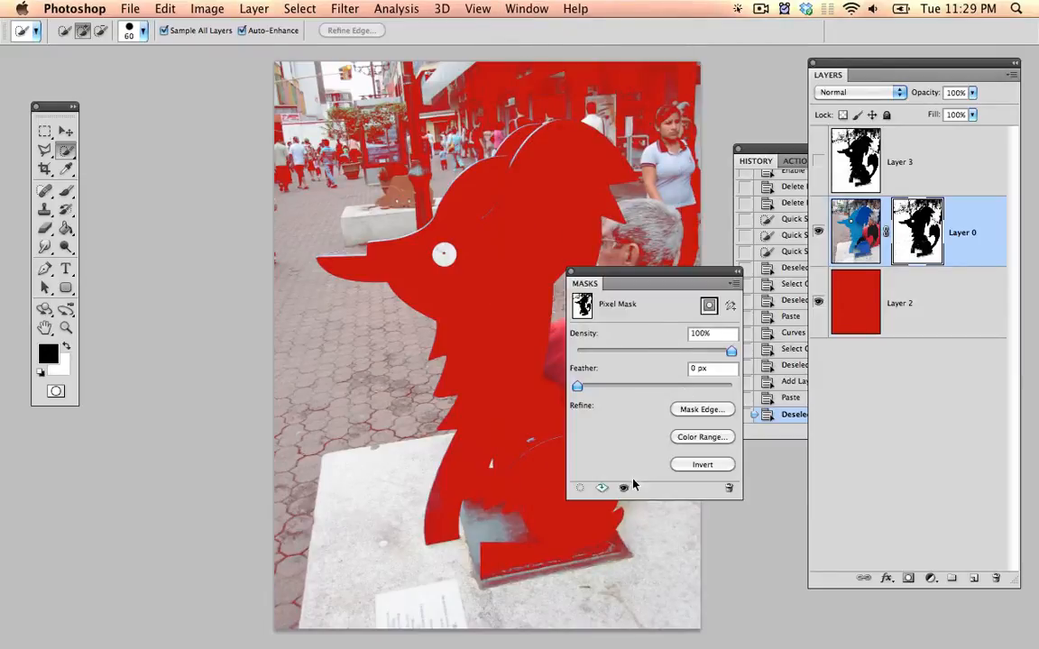
click(701, 466)
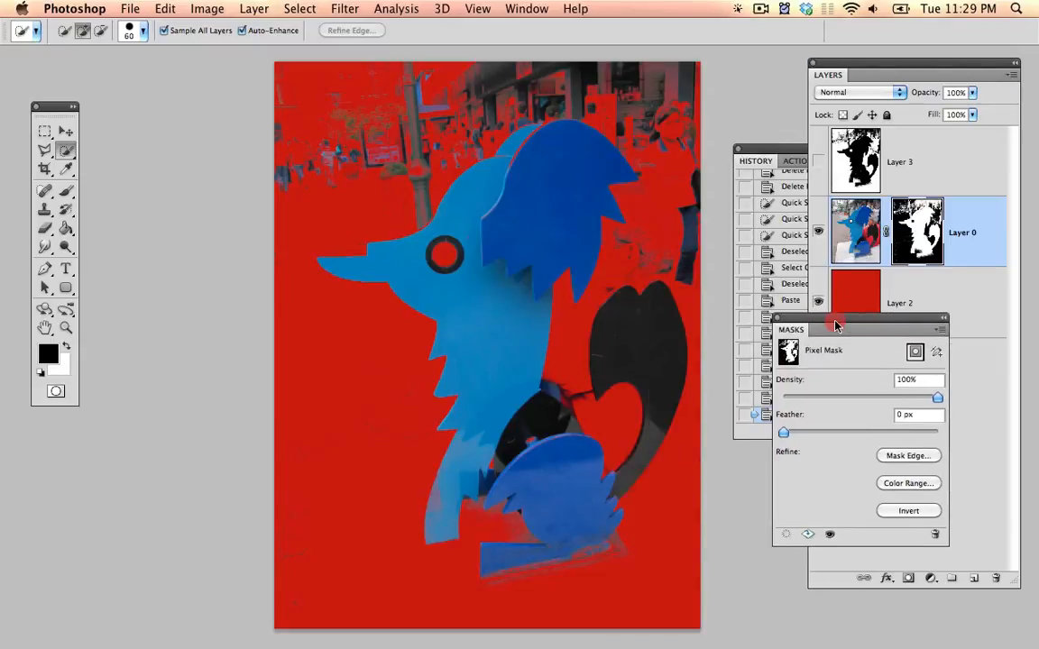
mouse_move(707, 349)
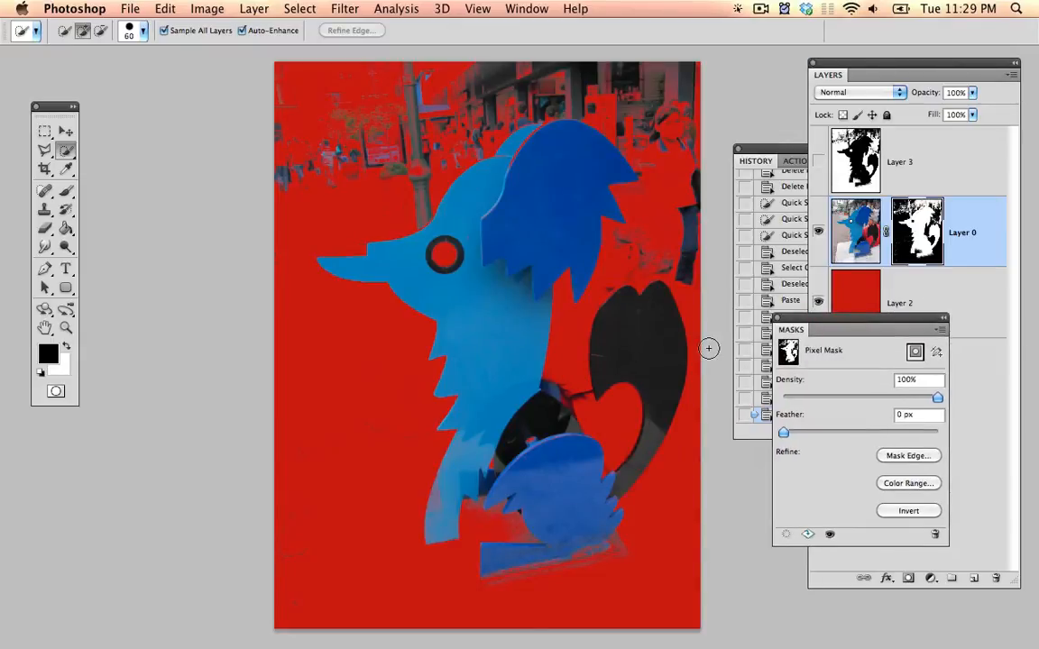
mouse_move(566, 281)
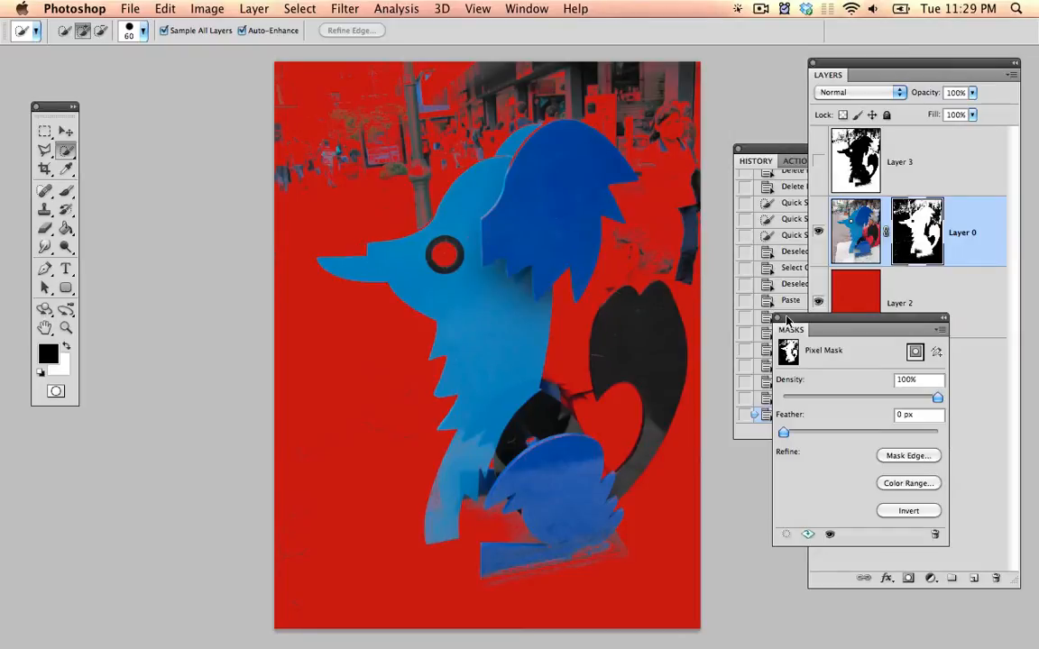
click(909, 510)
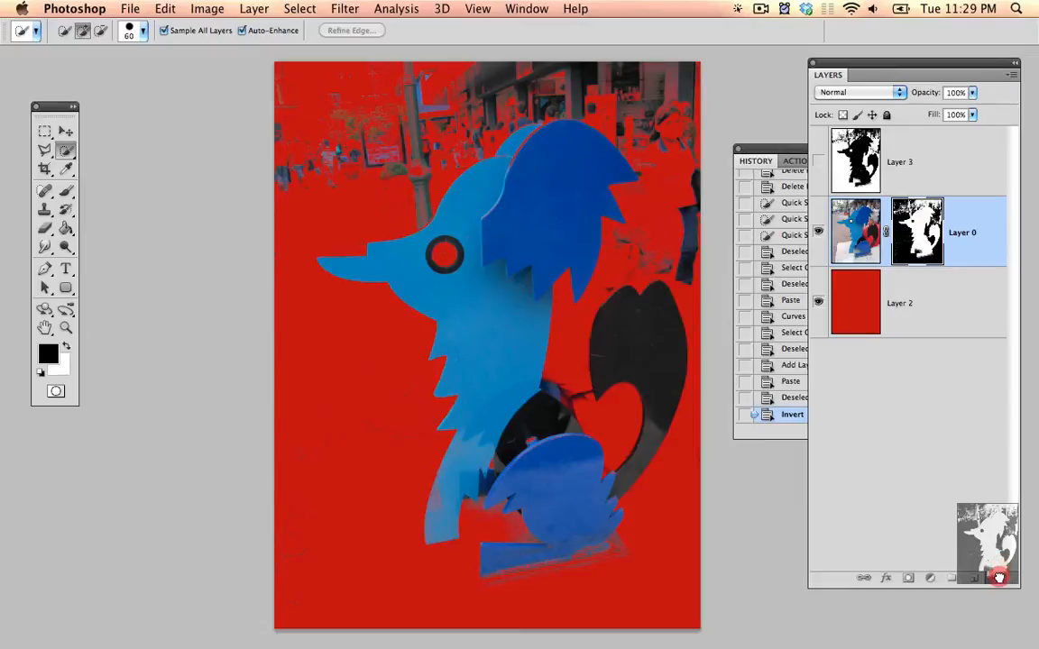
Drag the mask to the trash and delete it without applying
click(1000, 577)
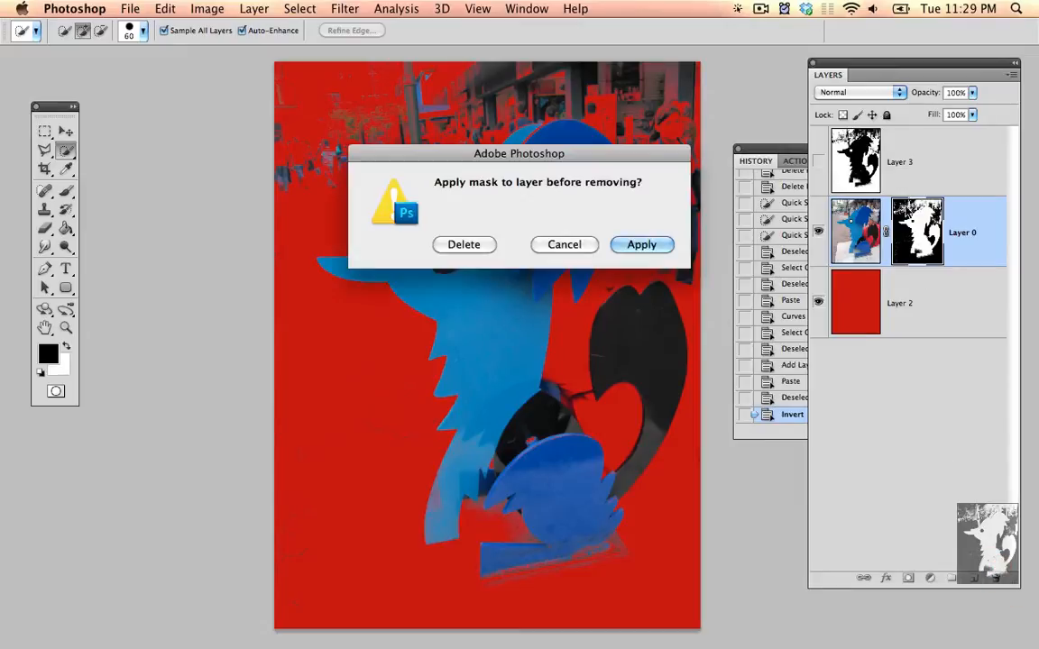
click(643, 245)
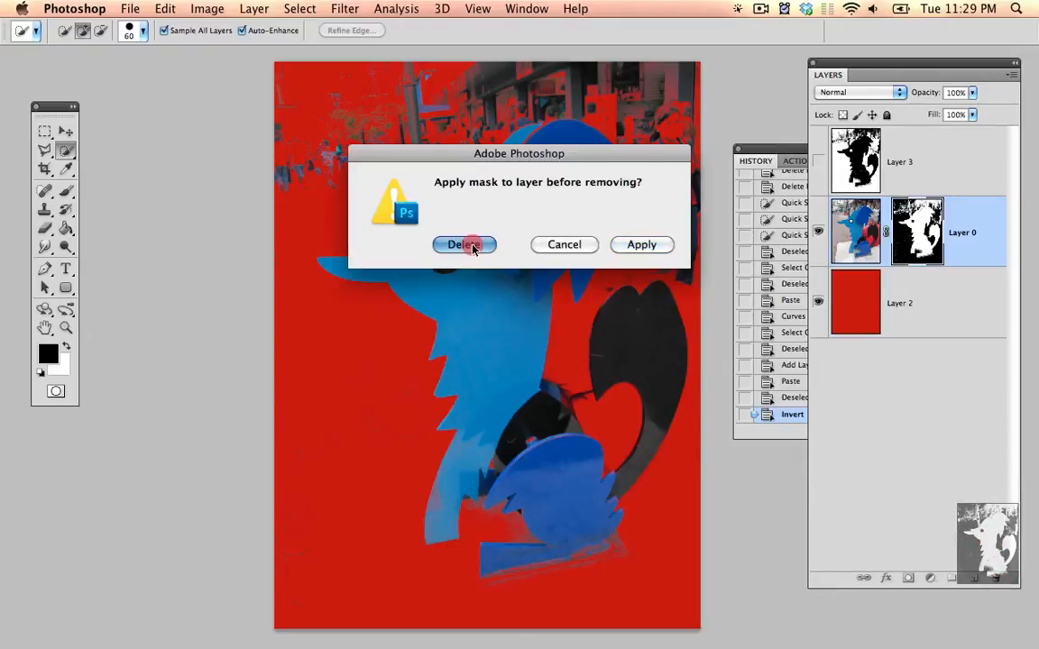
click(463, 245)
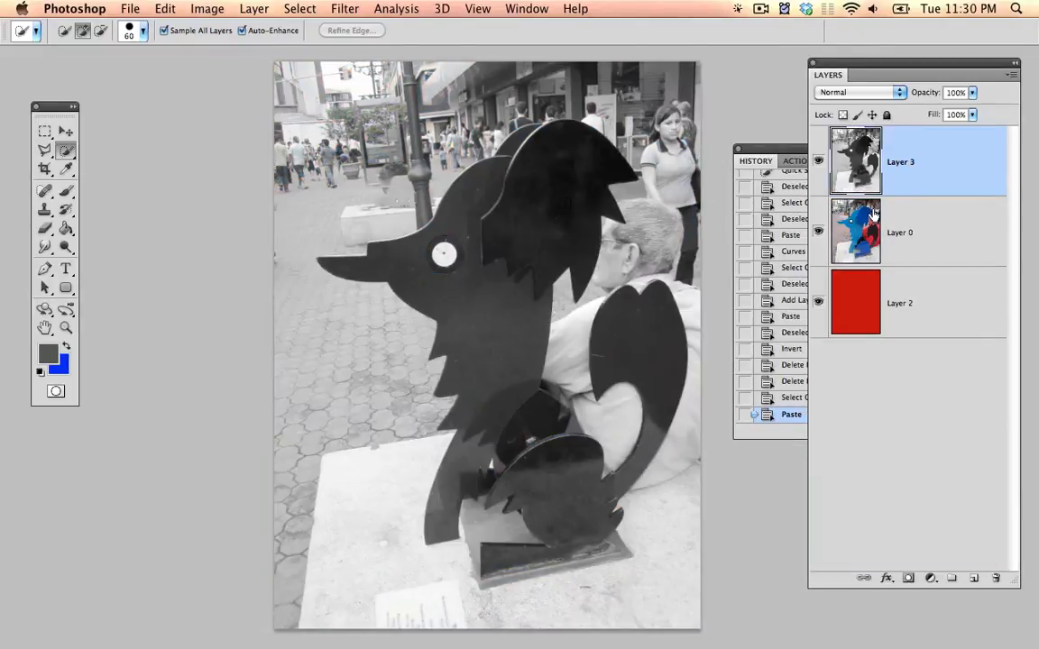
Steepen the Curves on Layer 3 until the dog is a stark black silhouette, and apply it
key(cmd+m)
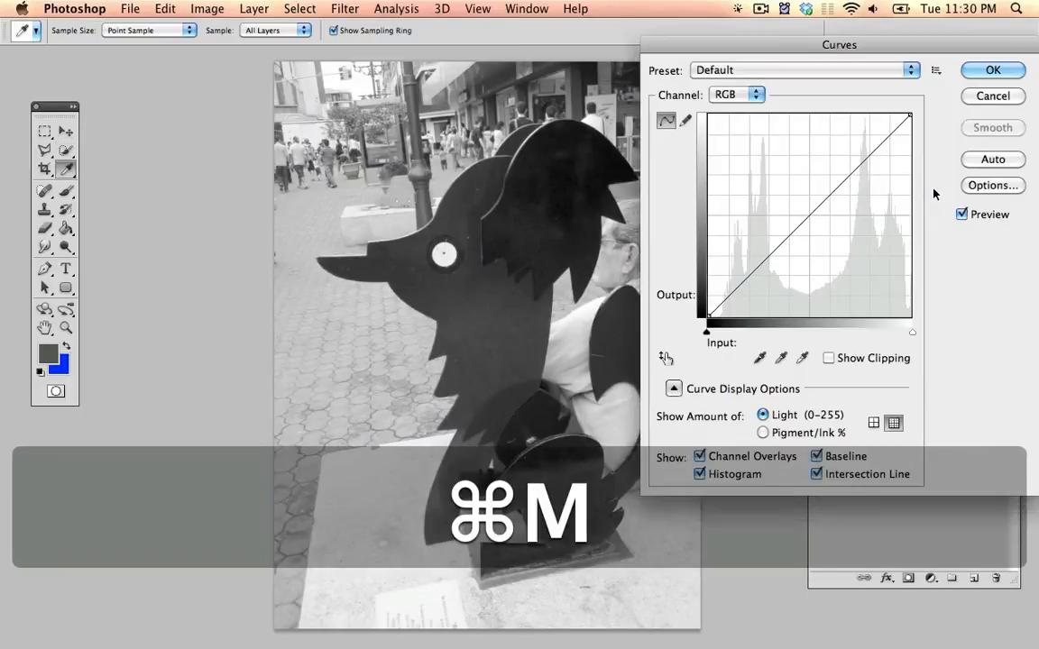
key(cmd+m)
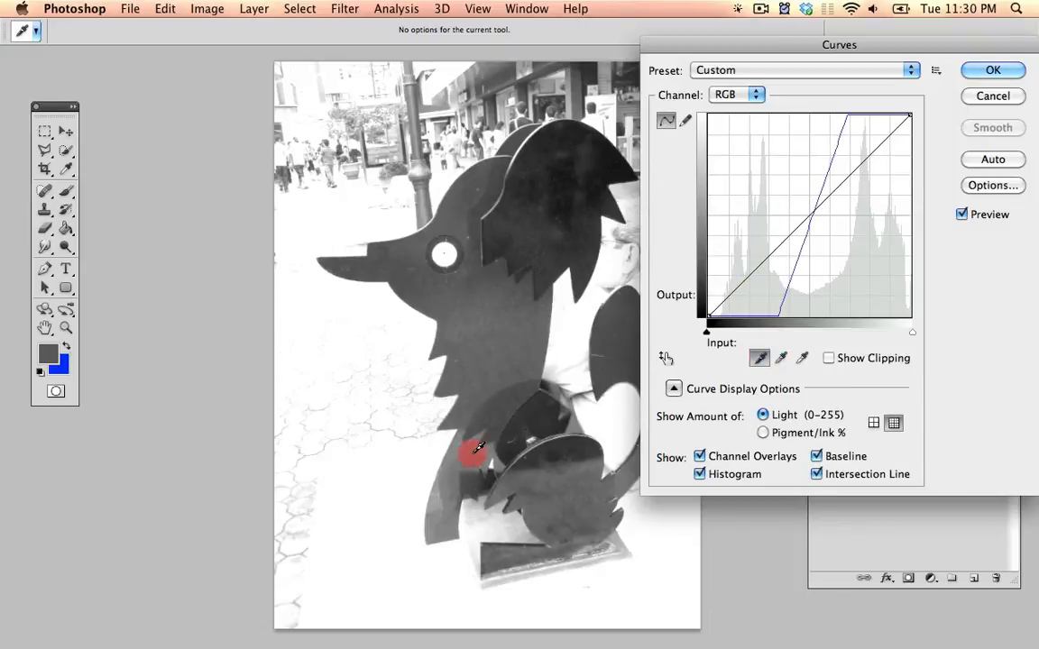
drag(839, 43, 912, 75)
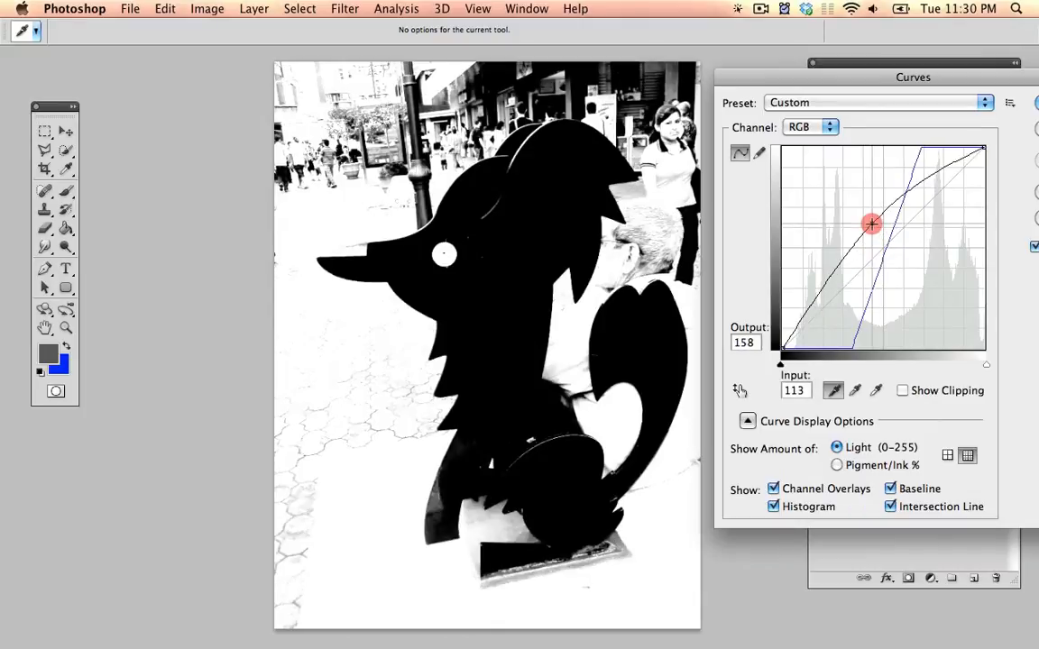
drag(871, 224, 876, 236)
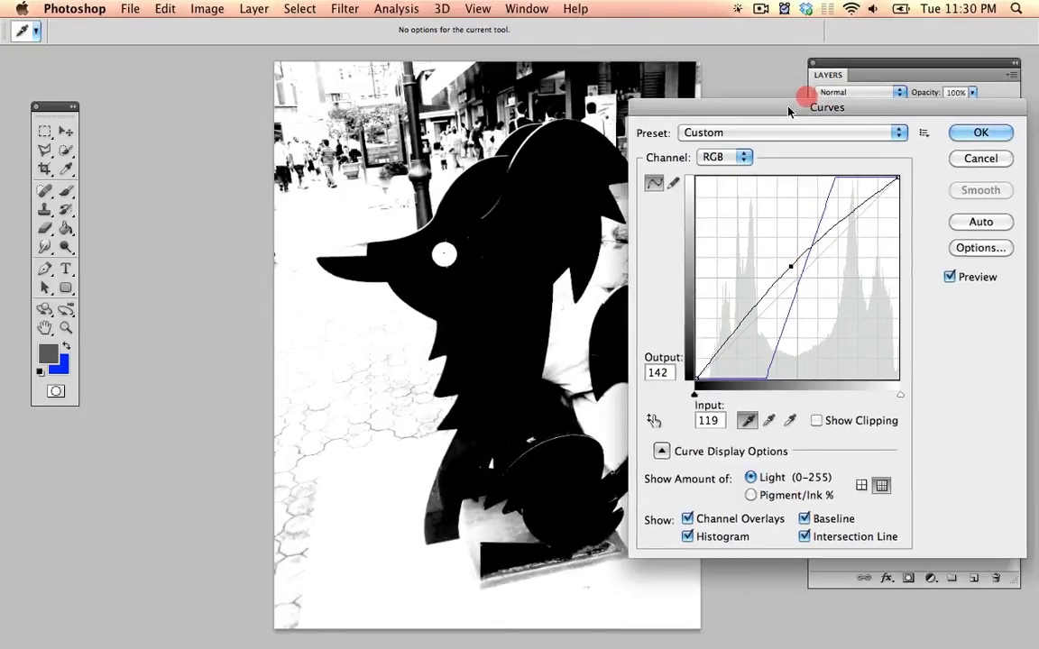
click(981, 133)
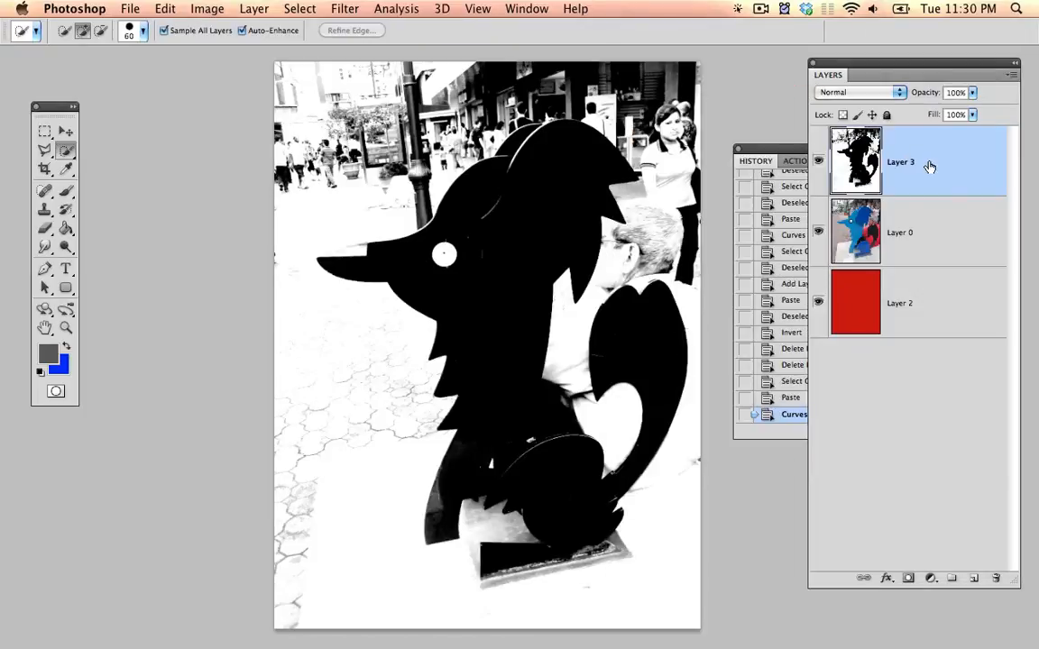
Select all of Layer 3's silhouette, switch to Layer 0 and add a new layer mask to it
key(cmd+a)
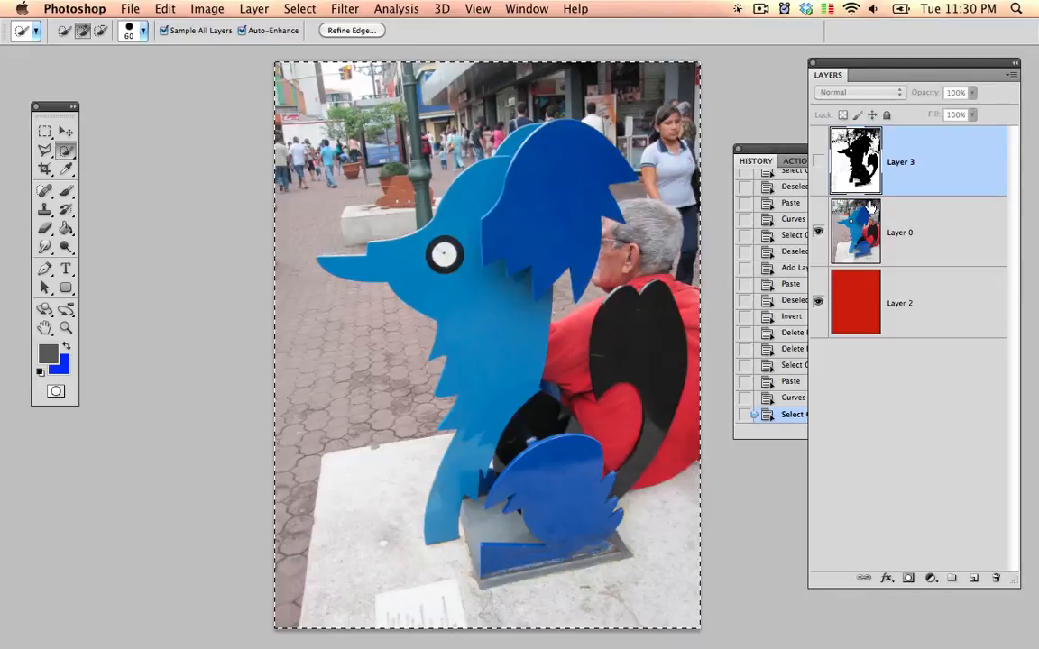
click(899, 231)
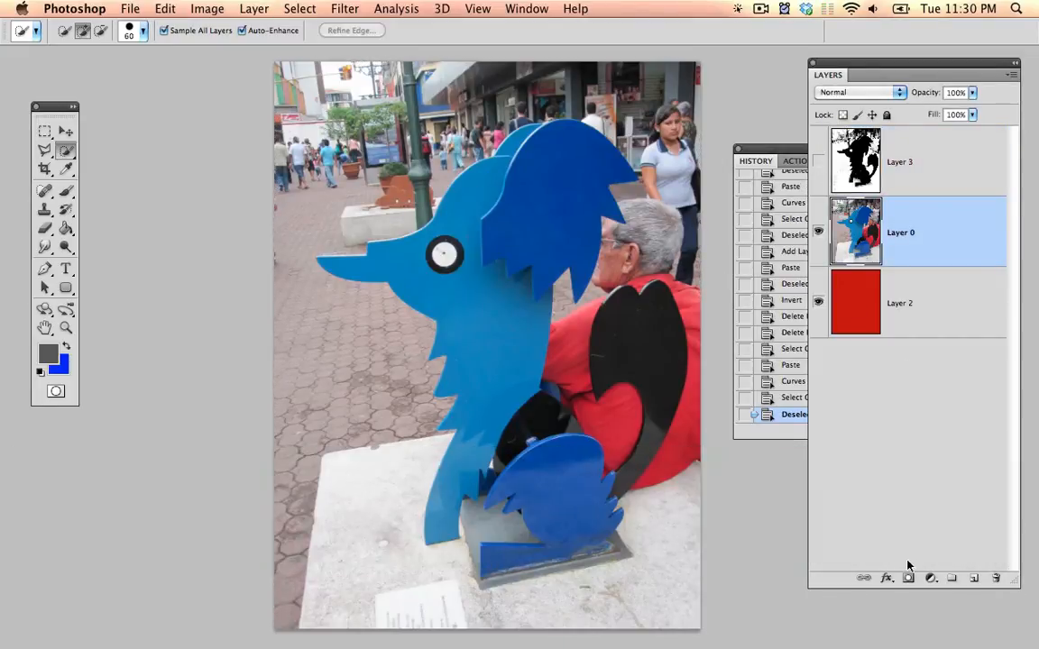
mouse_move(898, 282)
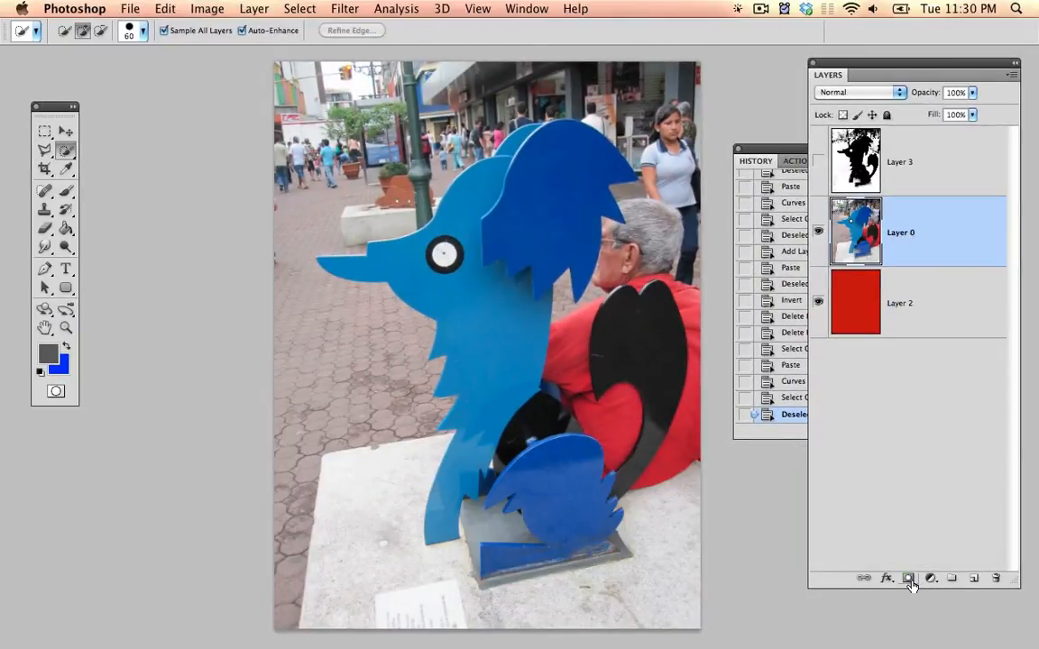
click(909, 578)
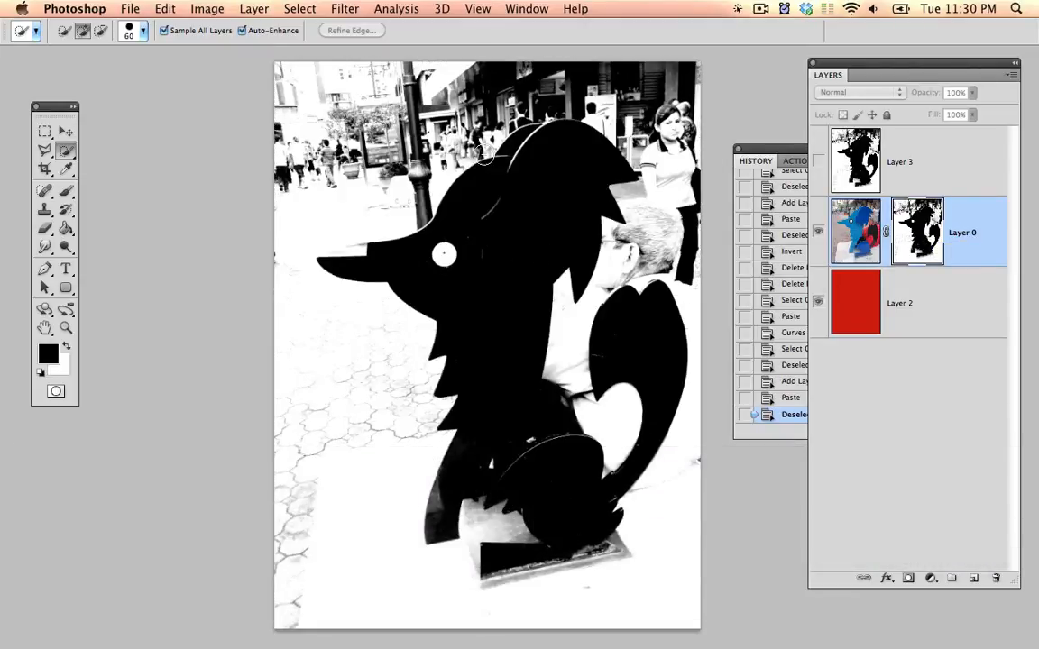
Show the Masks panel from the Window menu and hide Layer 3 to reveal the masked dog over red
click(526, 8)
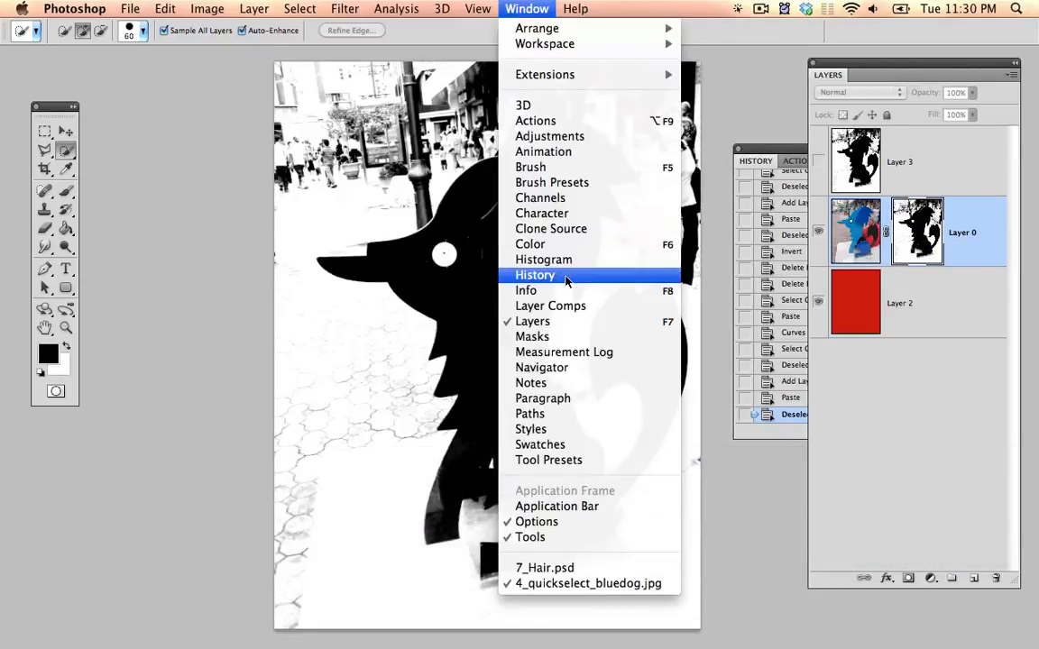
click(532, 337)
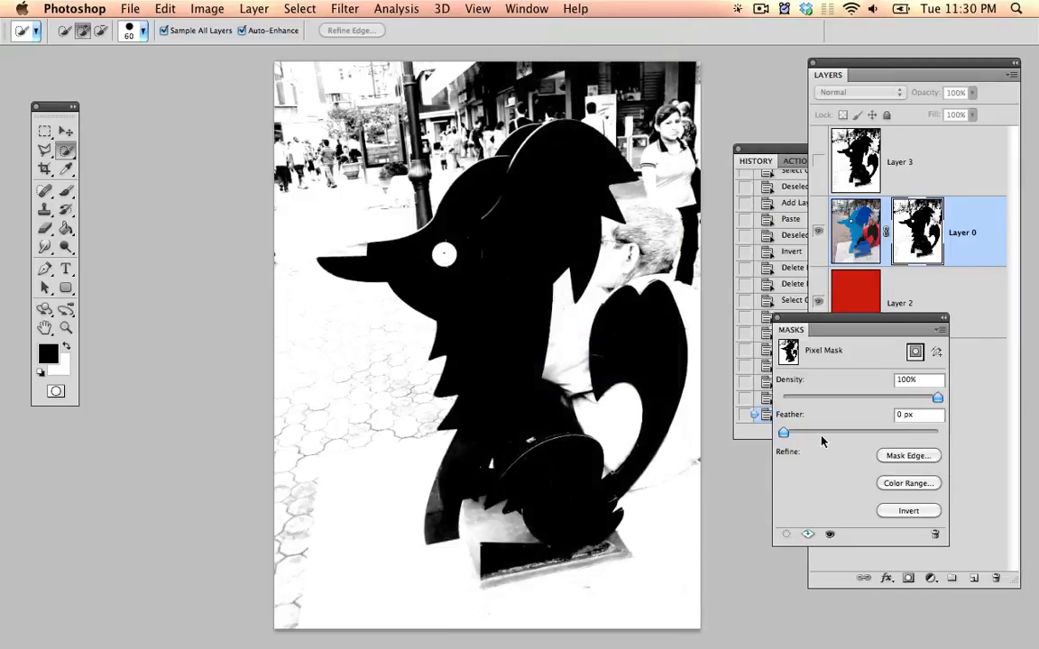
click(909, 511)
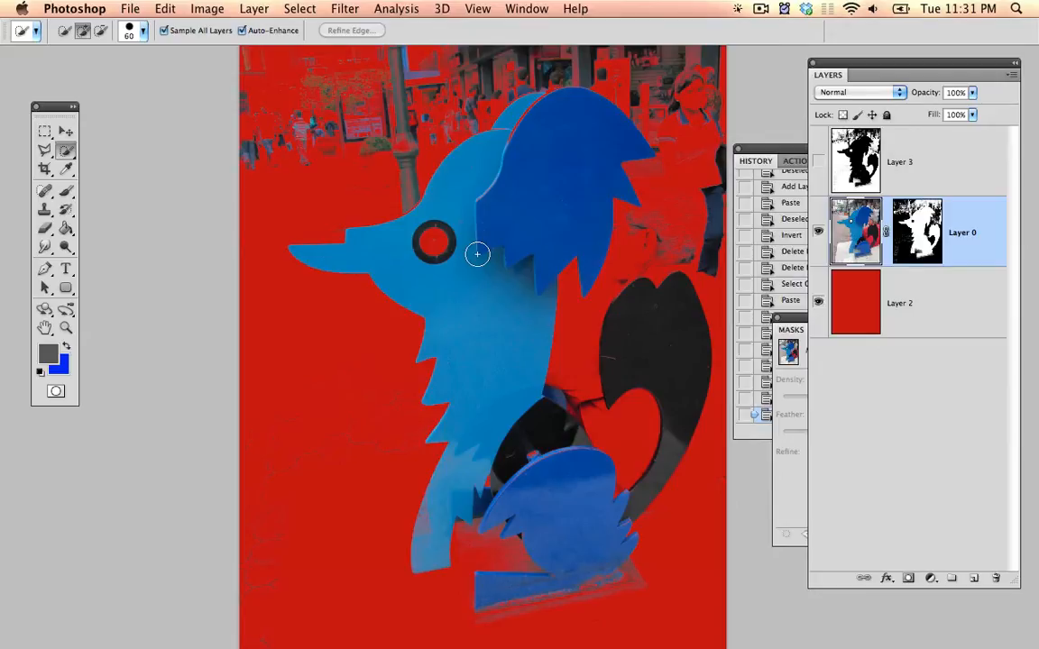
Paint the dog's eye back into Layer 0's mask with the Brush, undoing a stray stroke
key(space)
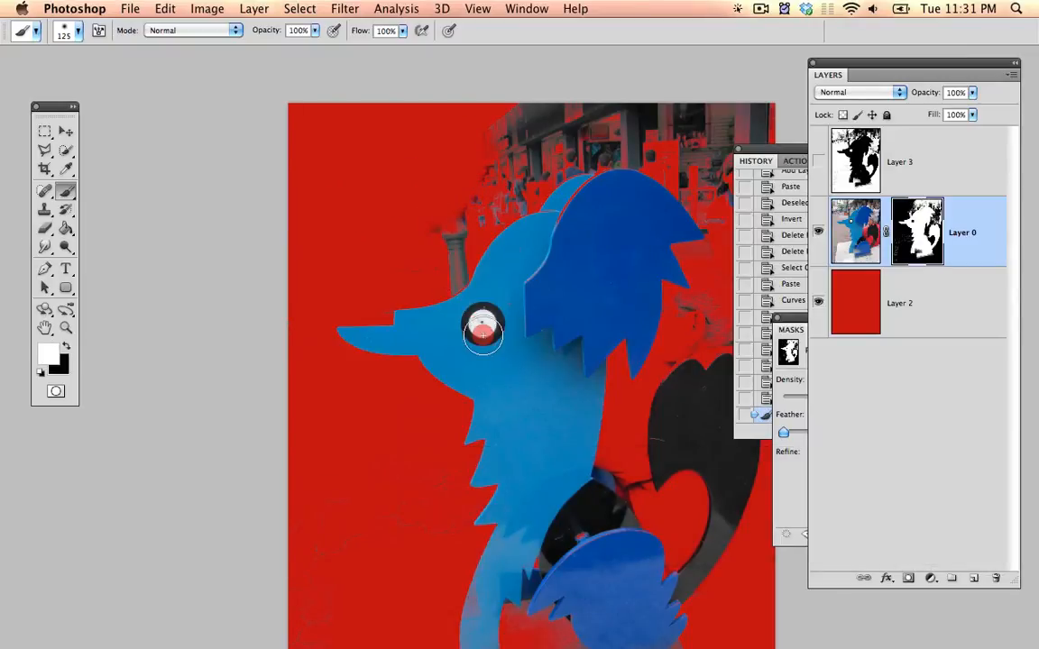
key(d)
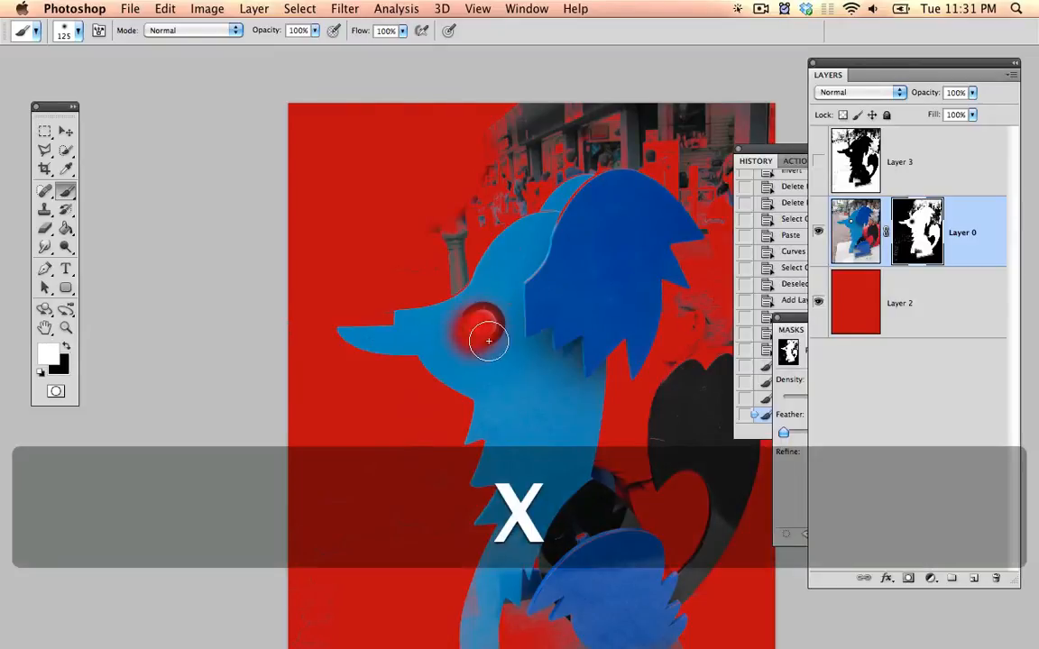
click(487, 341)
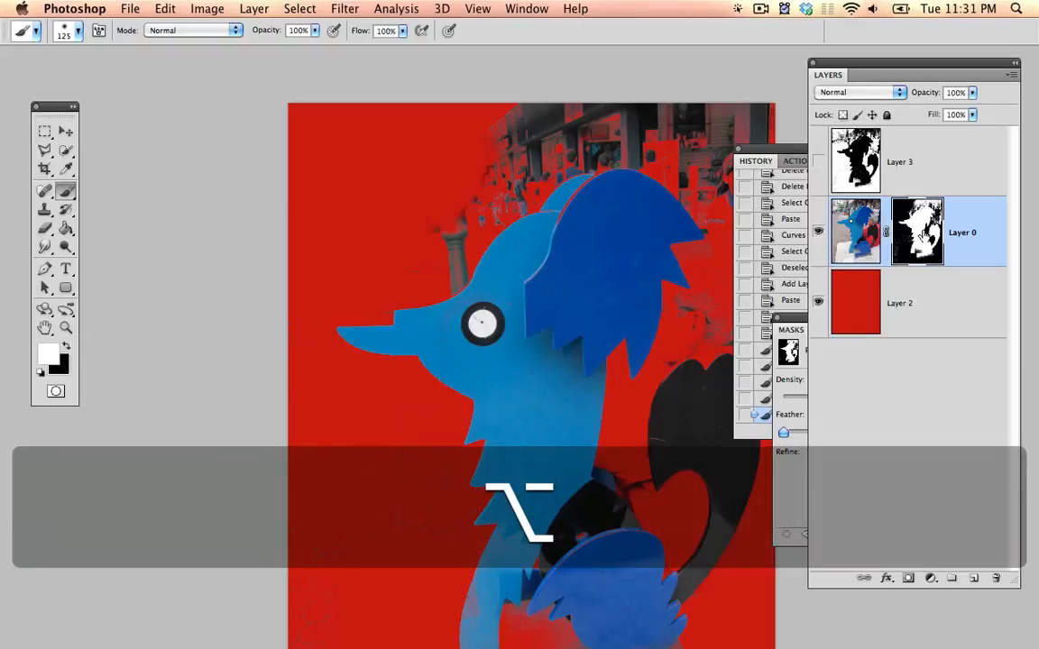
key(space)
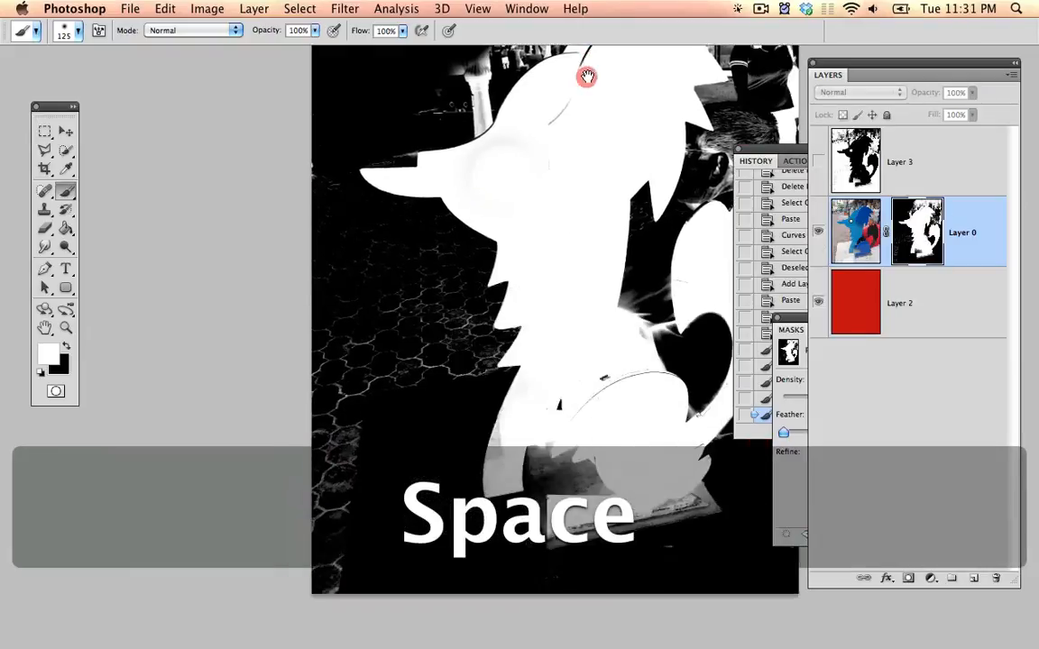
key(cmd+z)
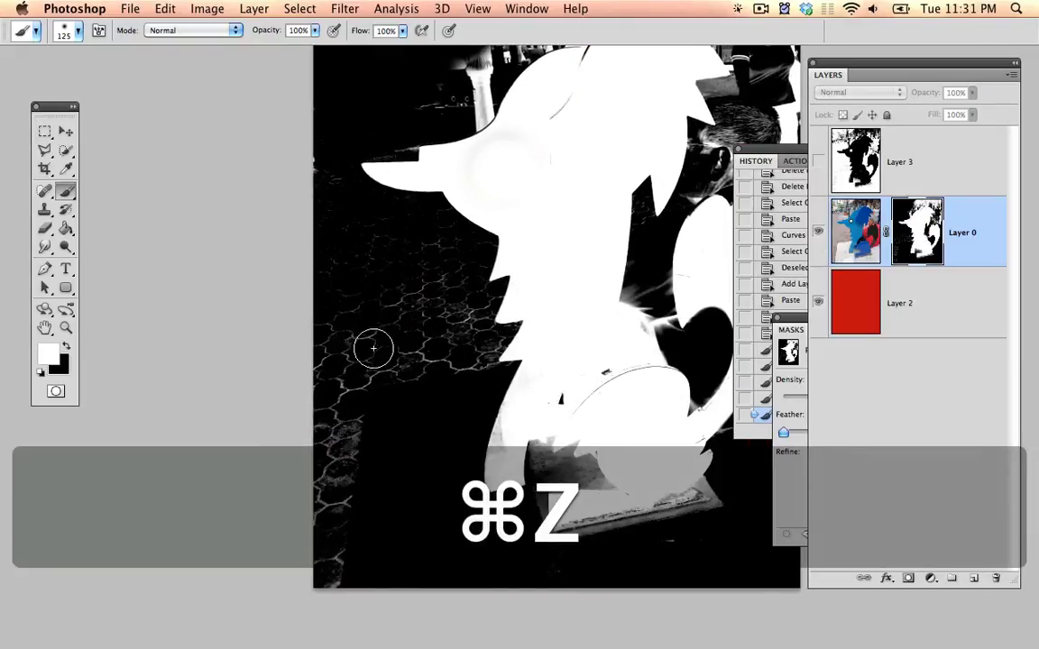
key(cmd+z)
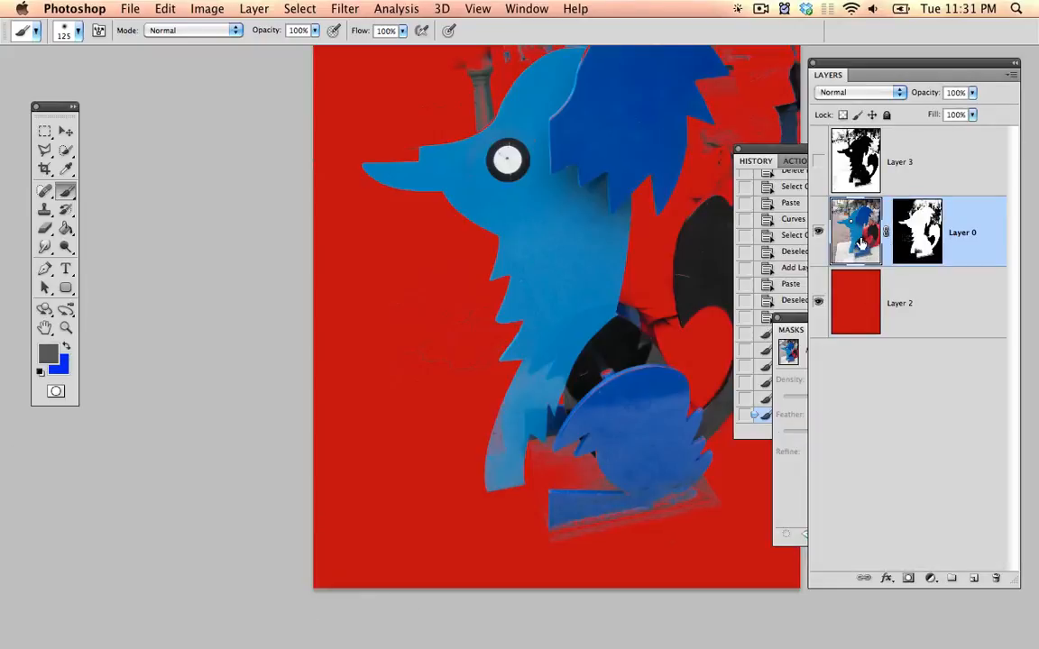
Display the layer mask alone and zoom in on the jagged edge near the heart
key(cmd+=)
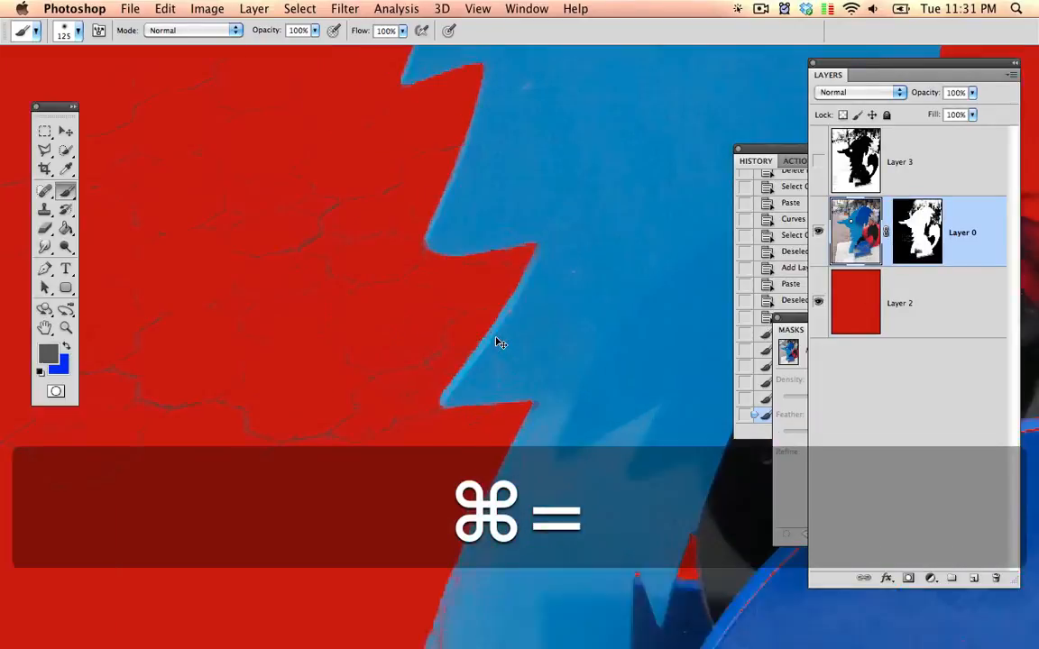
key(cmd+minus)
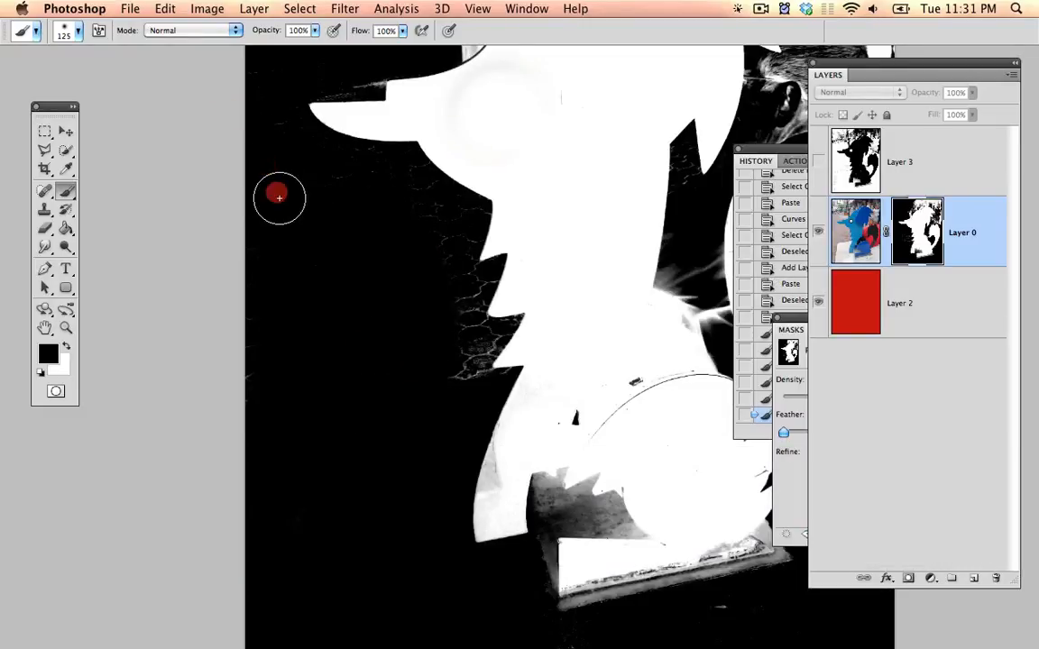
key(cmd+=)
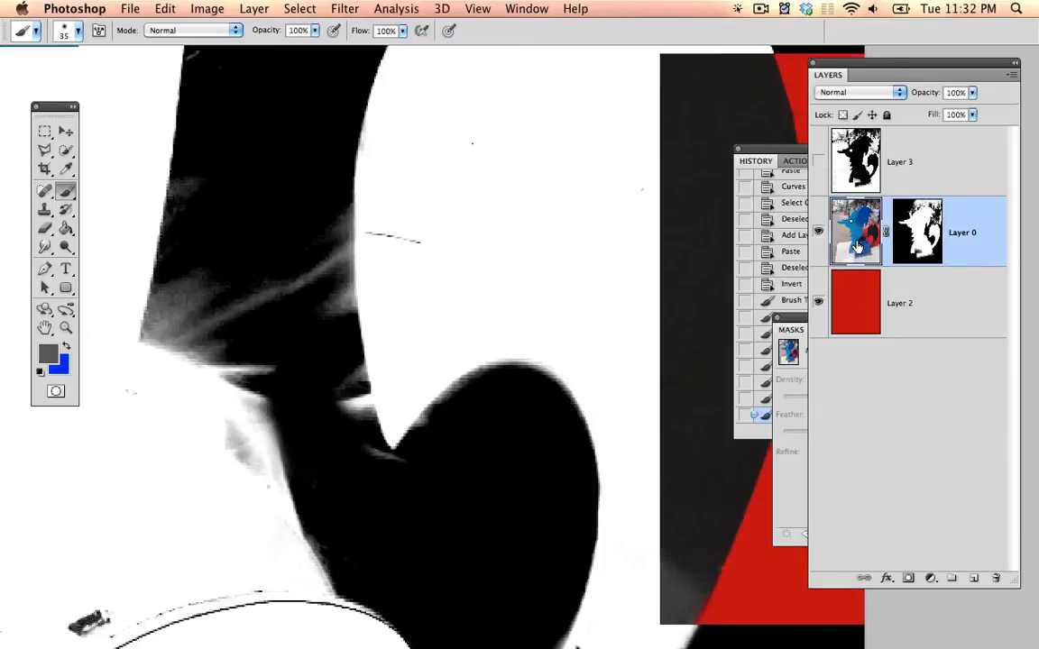
Disable the mask and trace a Magnetic Lasso selection around the area beside the heart
click(916, 231)
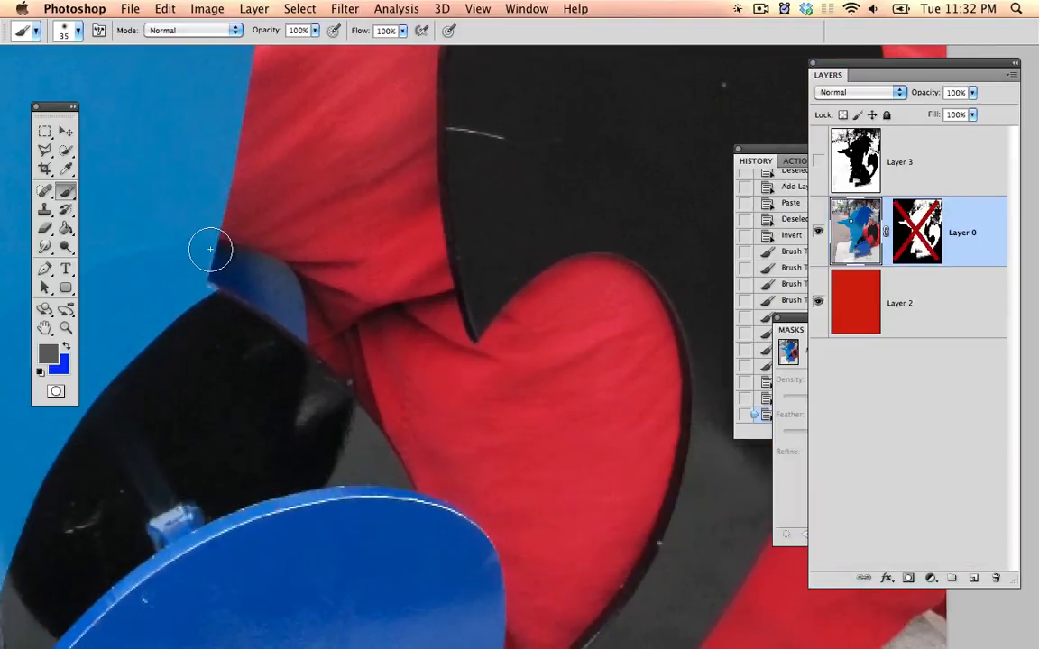
key(shift+l)
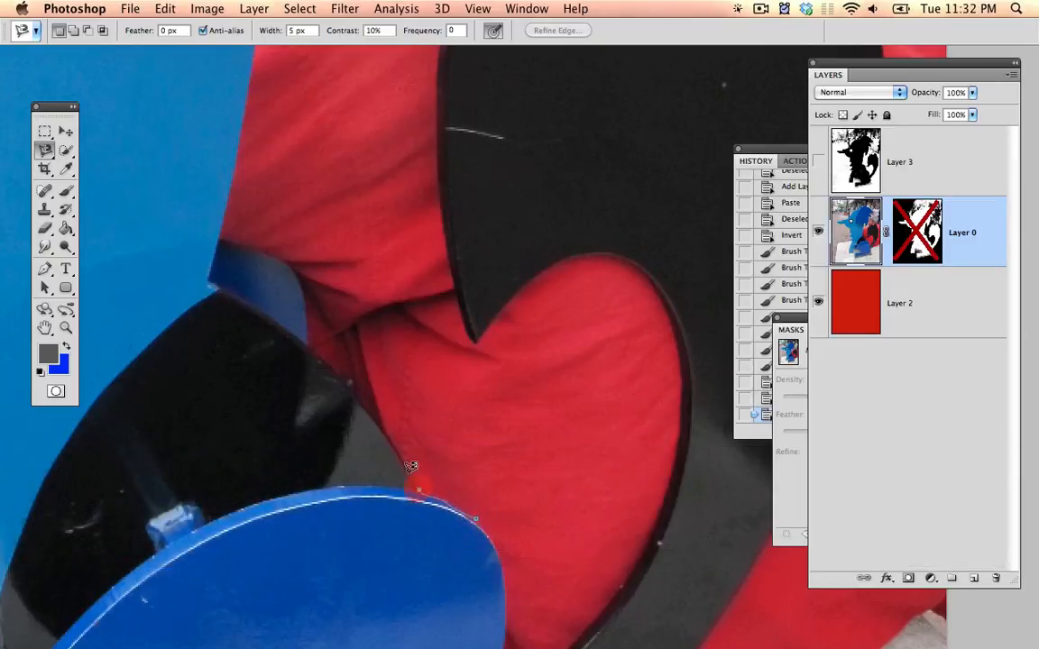
click(321, 346)
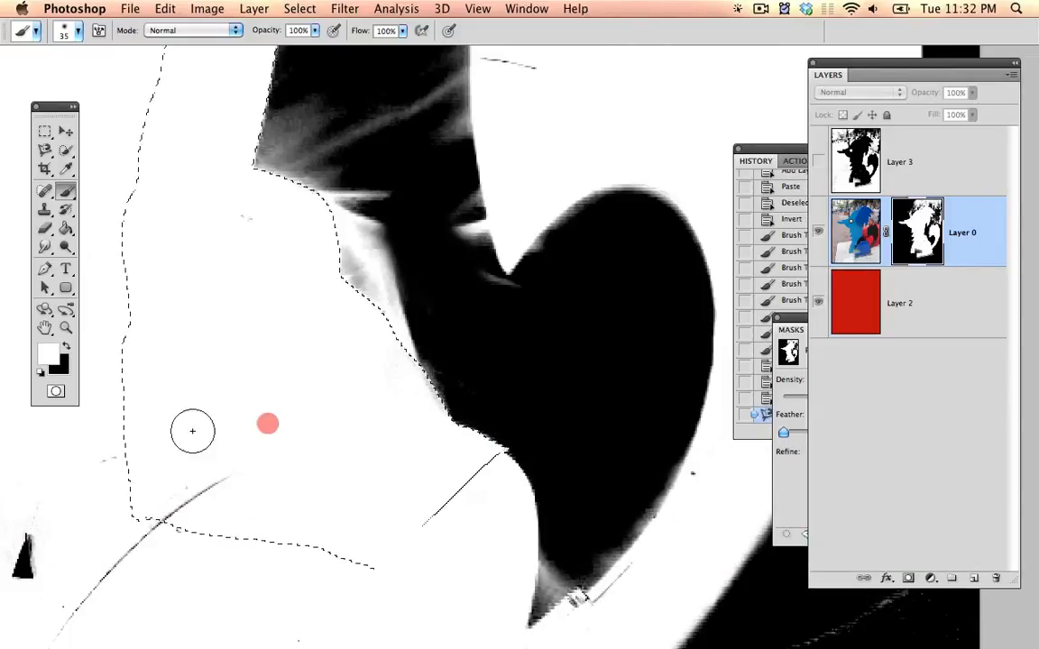
Paint black over the mask inside the selection with a smaller brush and return to the composite view
key(cmd)
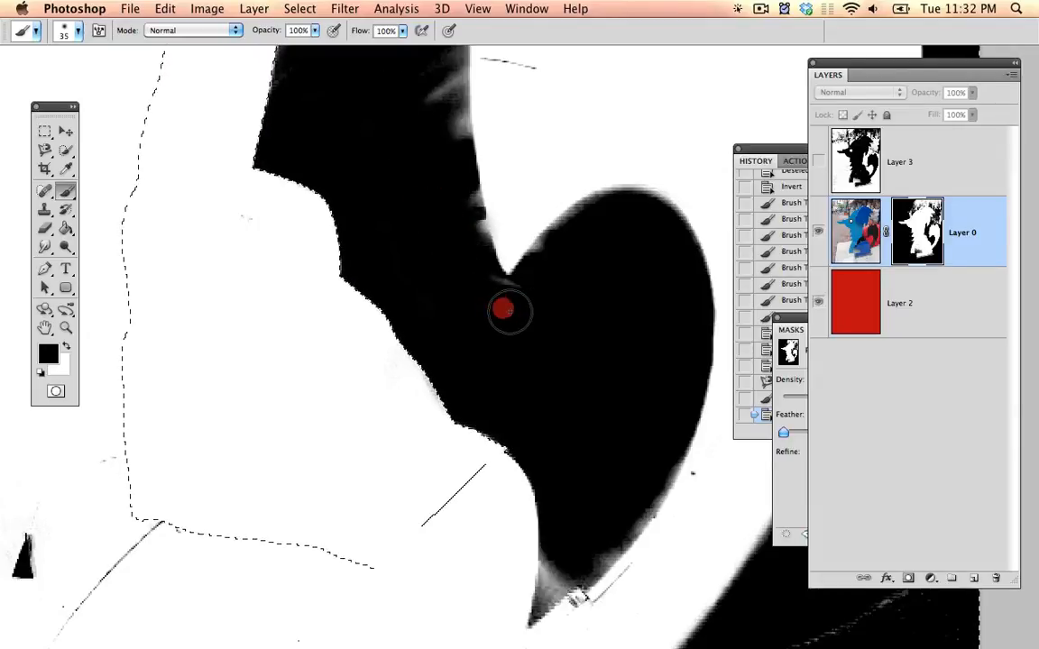
key([)
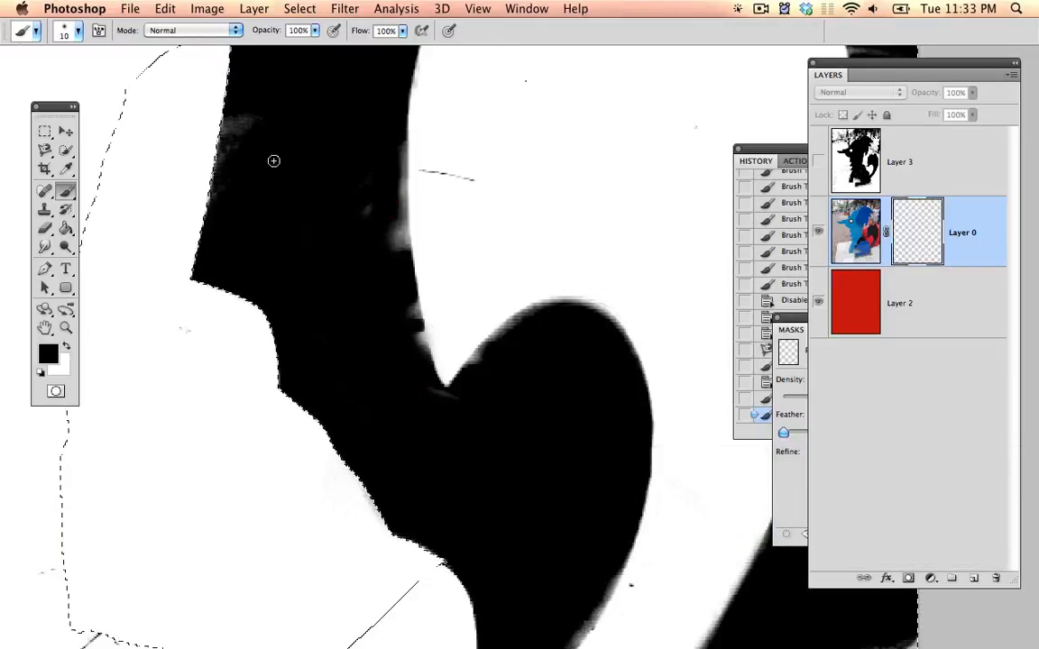
key(space)
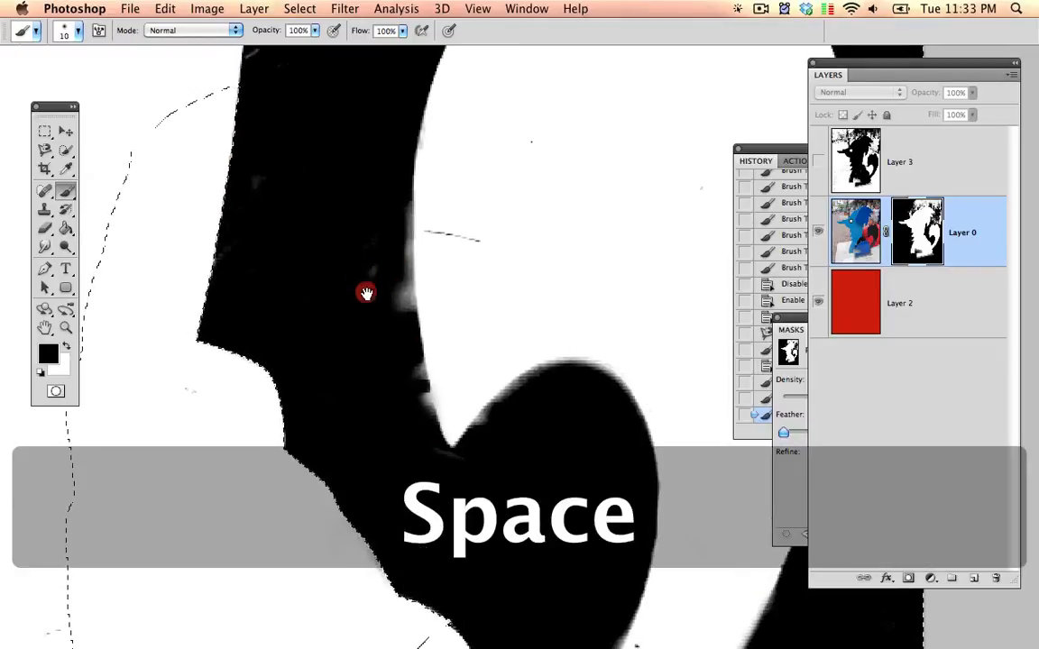
key(space)
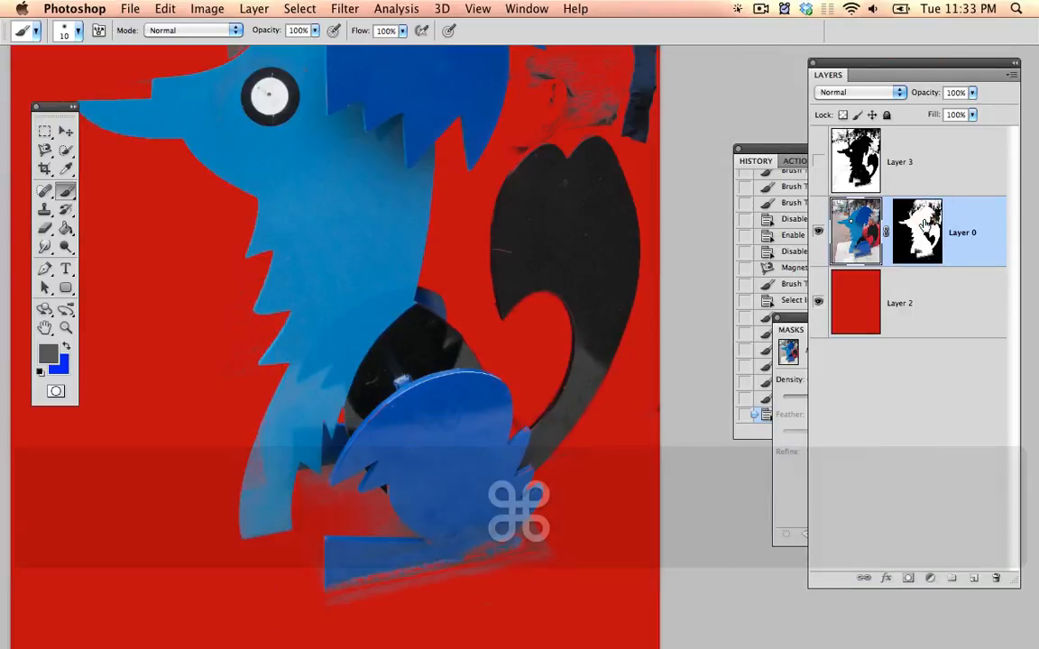
Clean up the mask along the blue disc edge, swapping paint colours, and bring up Curves
key(space)
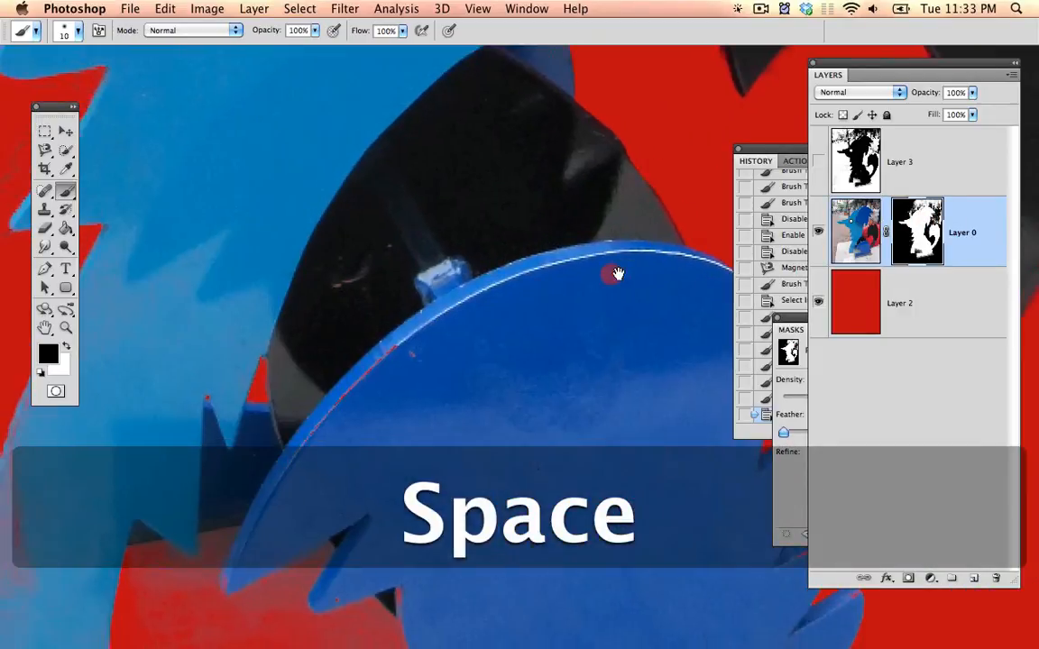
key(x)
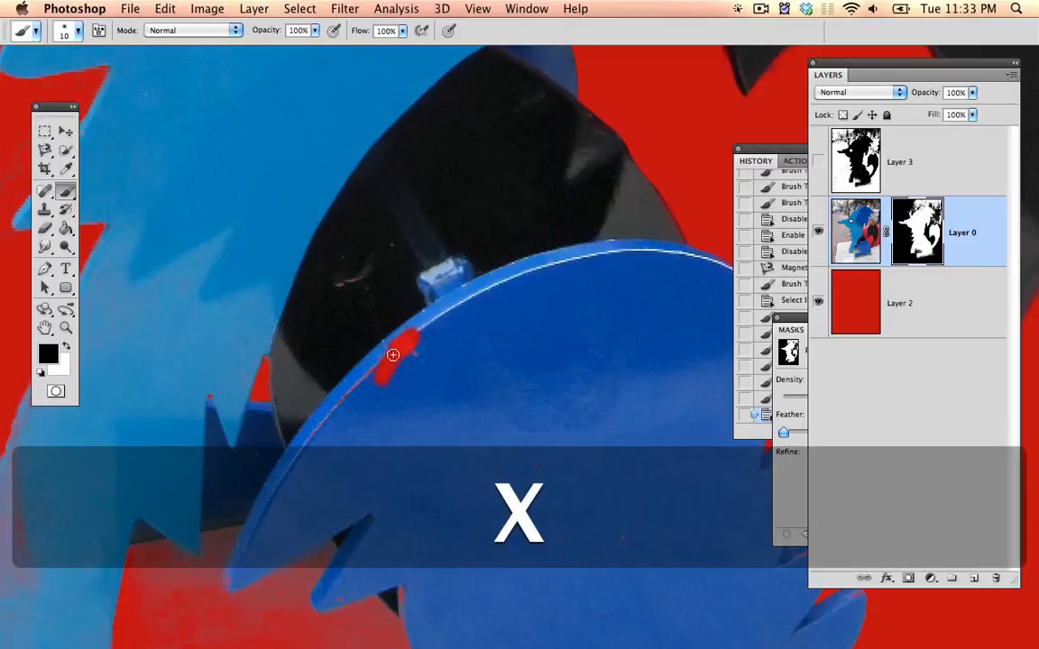
key(x)
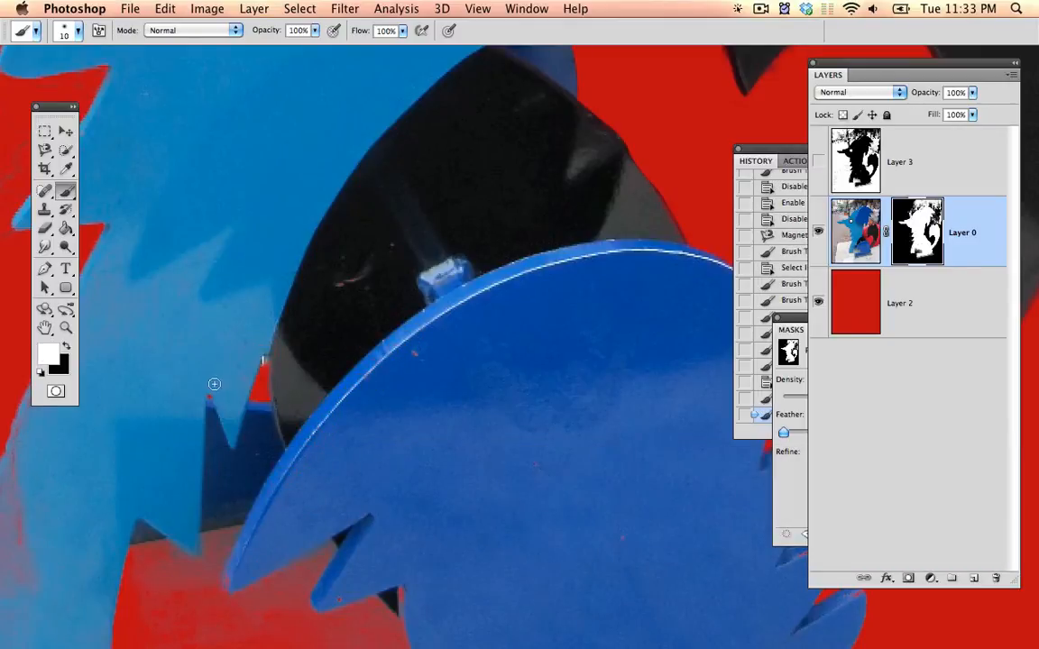
key(space)
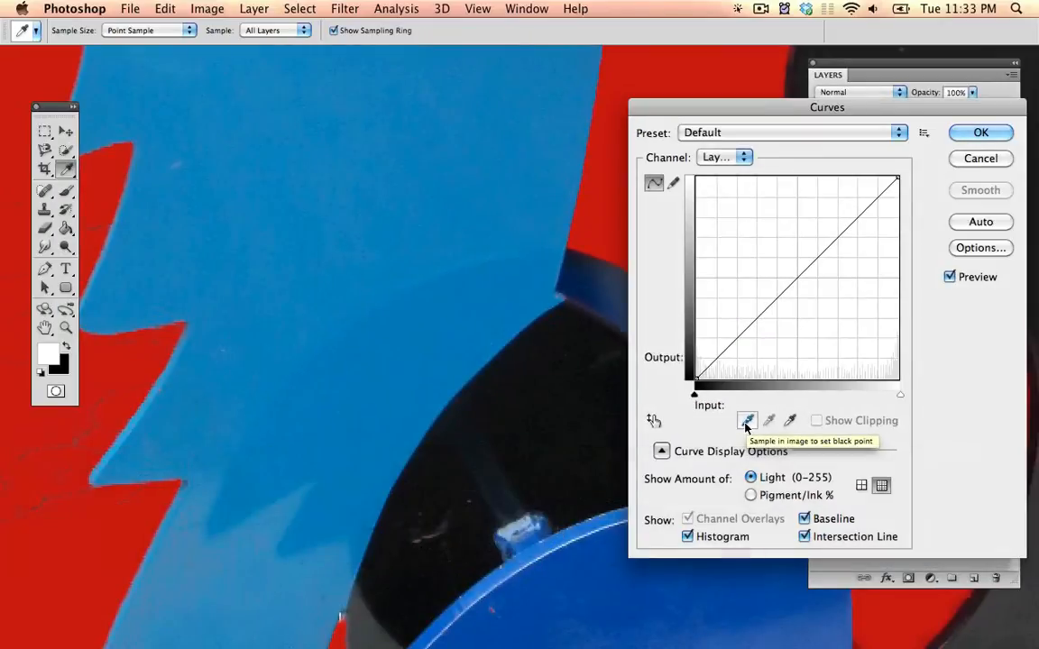
Pull the curve's midpoint down to input 114, output 105 and accept the Curves adjustment
click(790, 253)
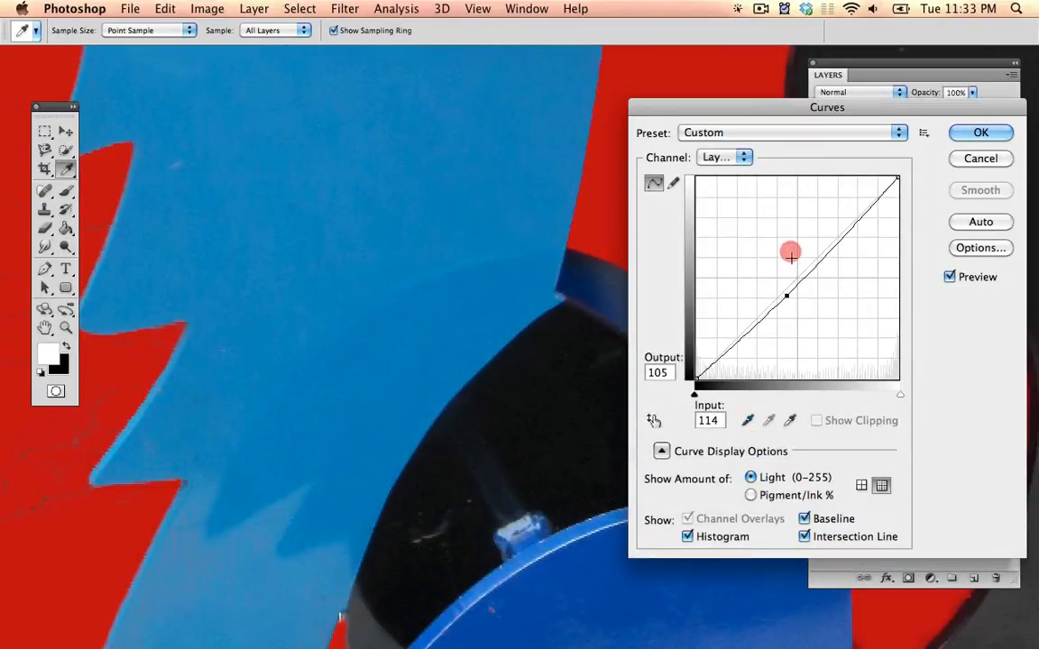
click(981, 134)
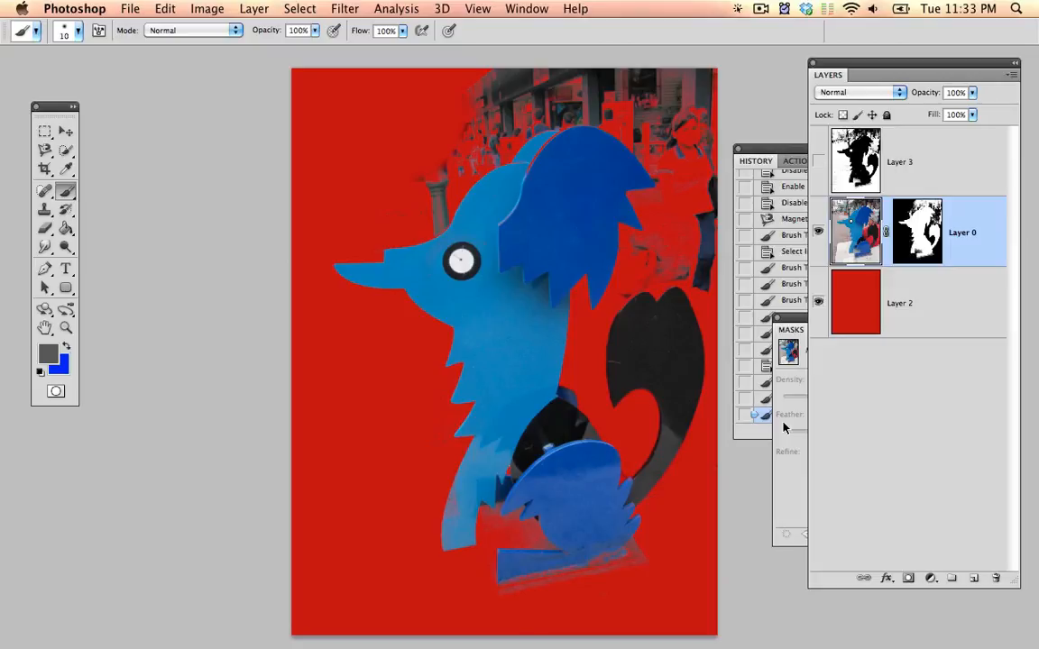
Switch from the Magnetic Lasso to the regular Lasso tool and zoom in on the dog
click(43, 151)
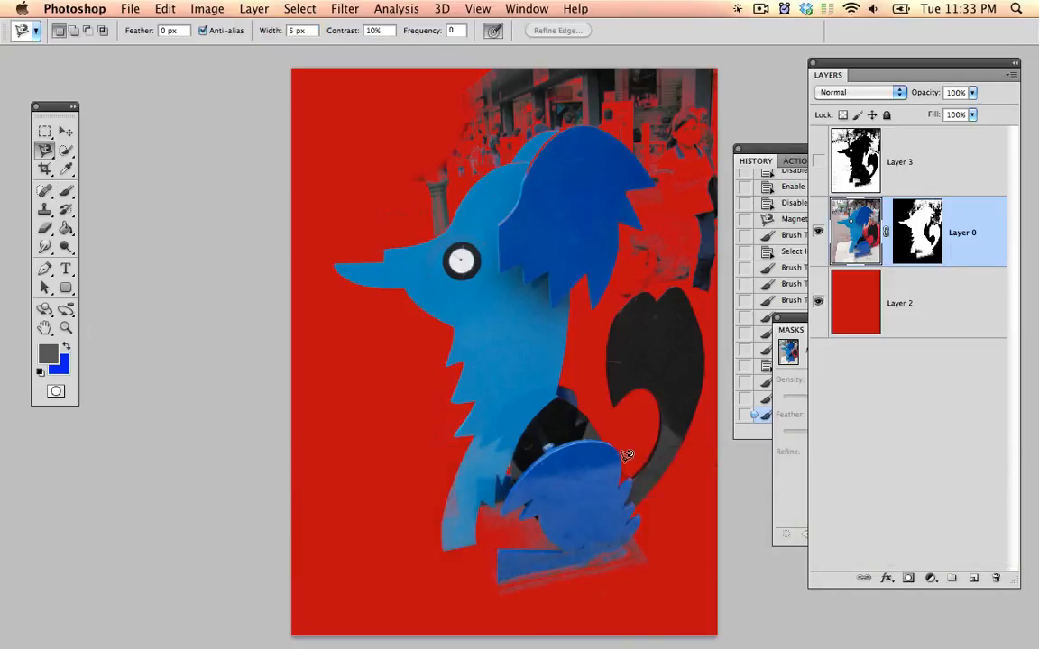
click(44, 150)
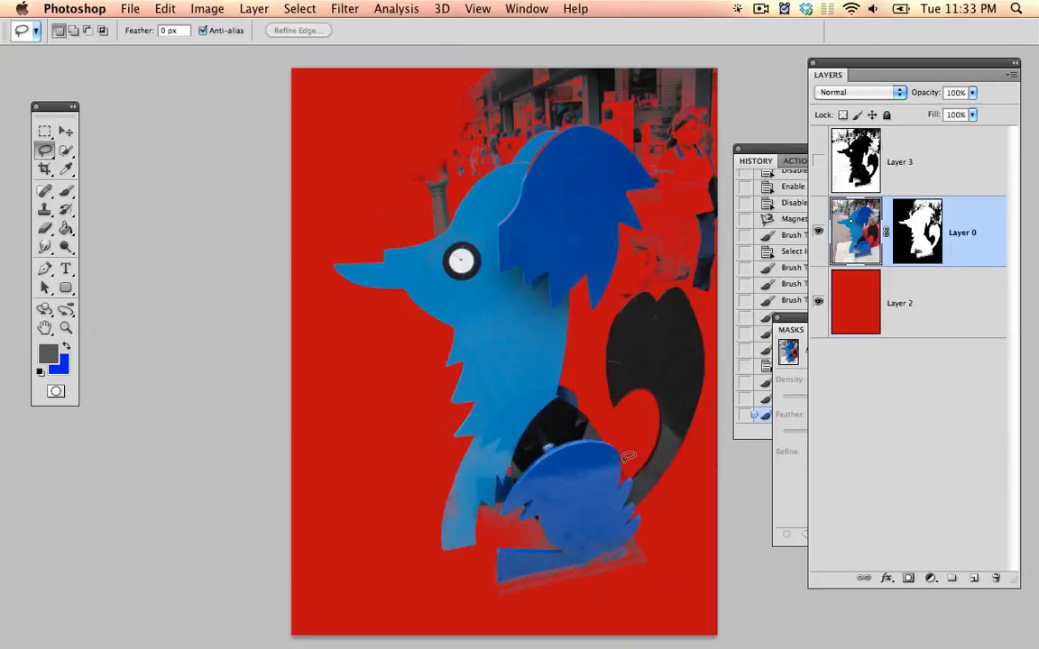
key(cmd+=)
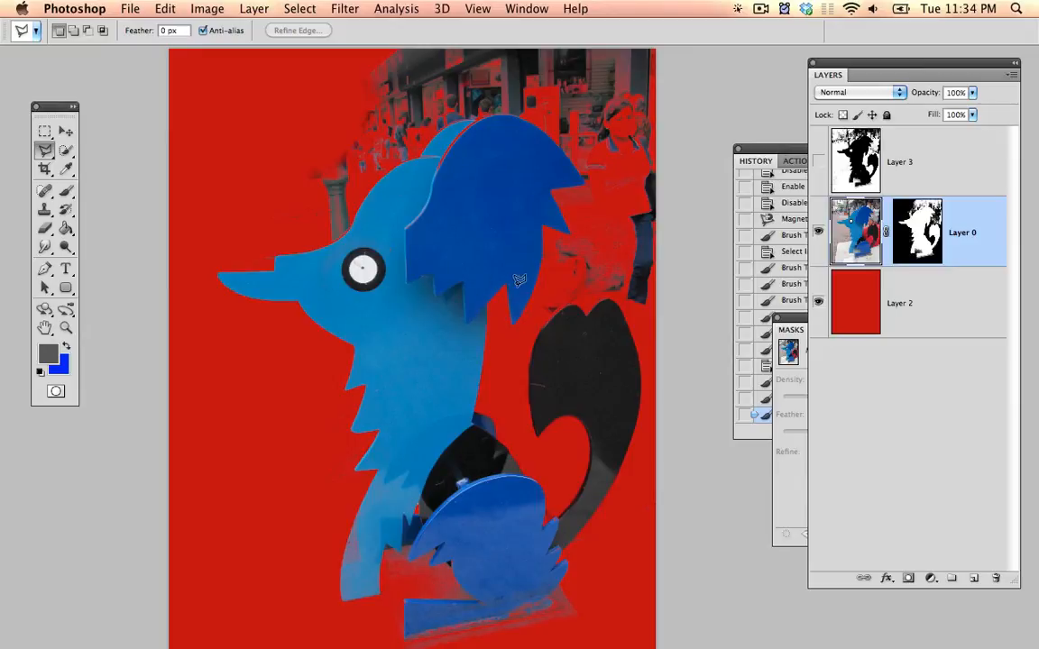
mouse_move(483, 292)
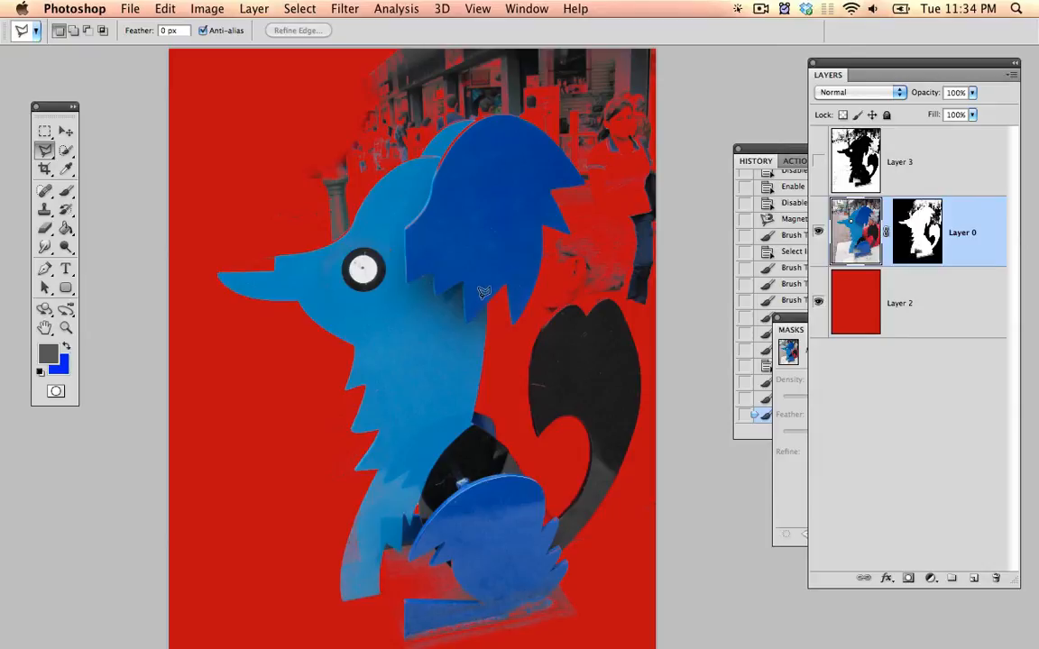